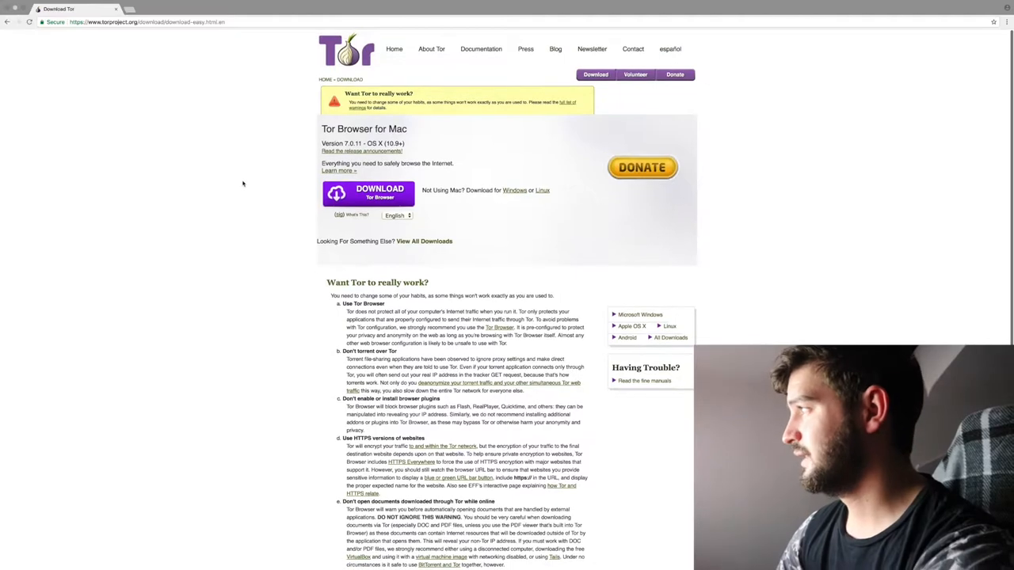
Scroll down the Tor Project download page in Chrome.
scroll("down", 3)
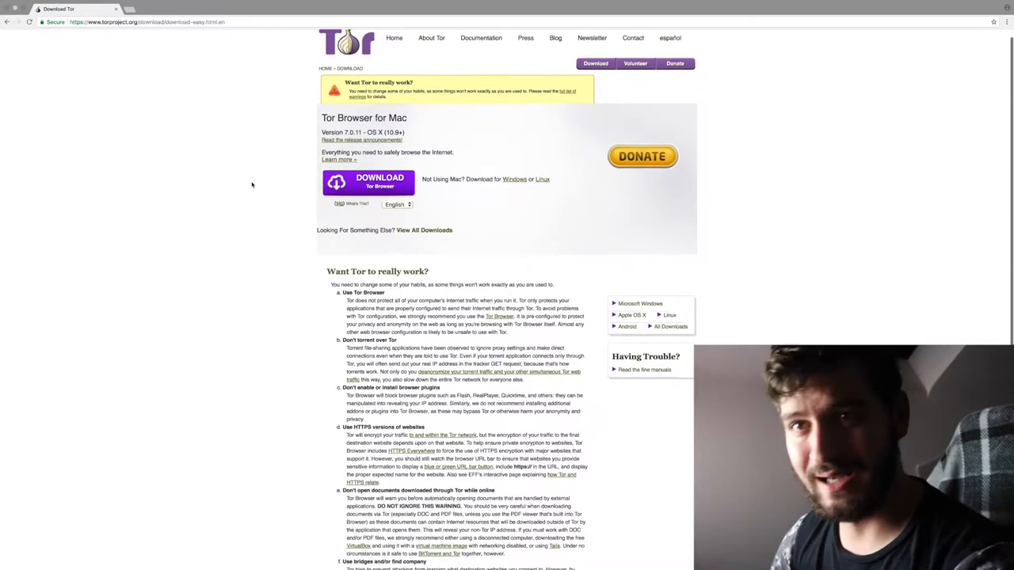
scroll("down", 3)
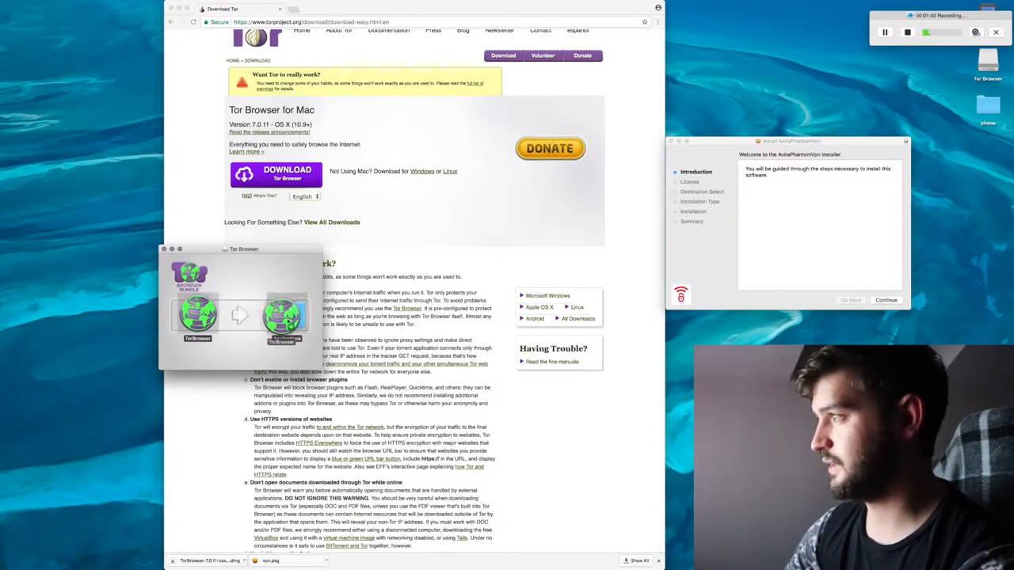
Install Avira Phantom VPN, accepting the license and password prompt, then trash the package.
left_click(885, 301)
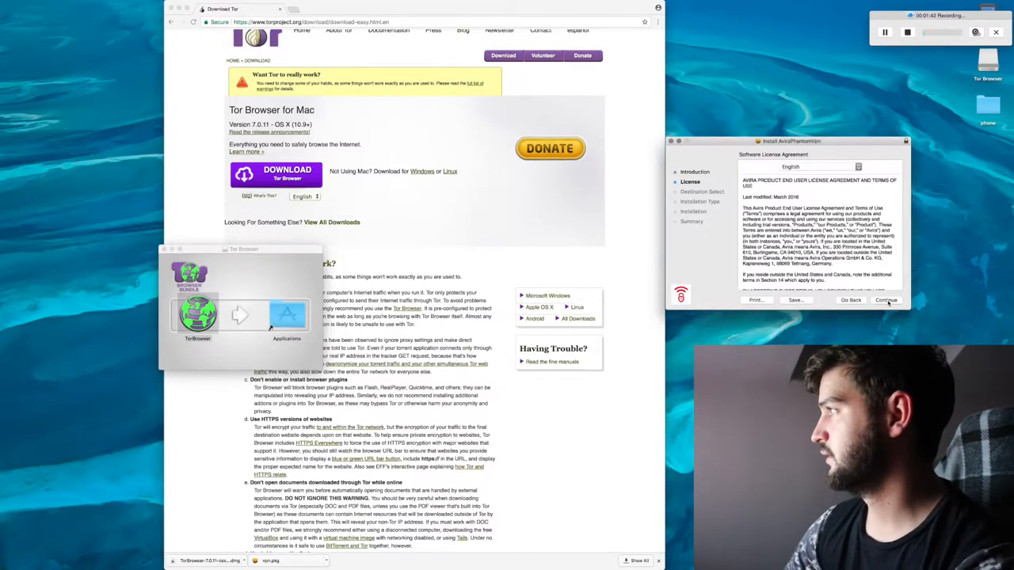
left_click(886, 300)
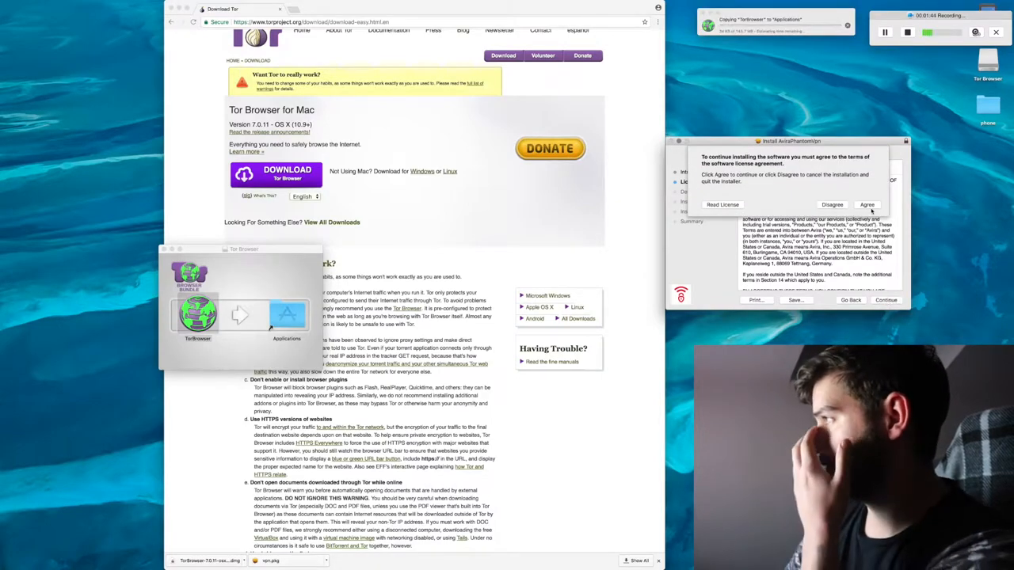
left_click(867, 205)
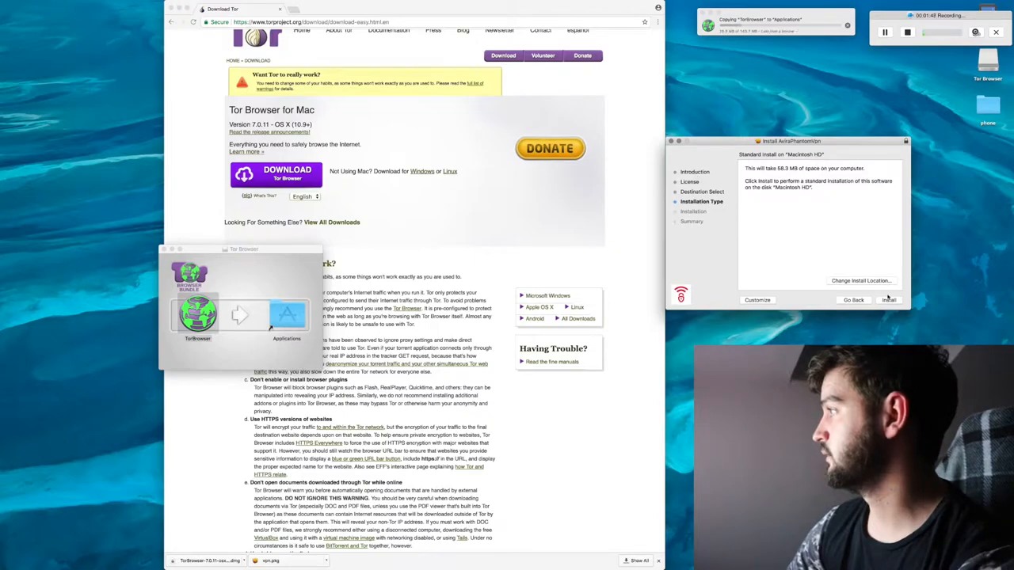
left_click(889, 300)
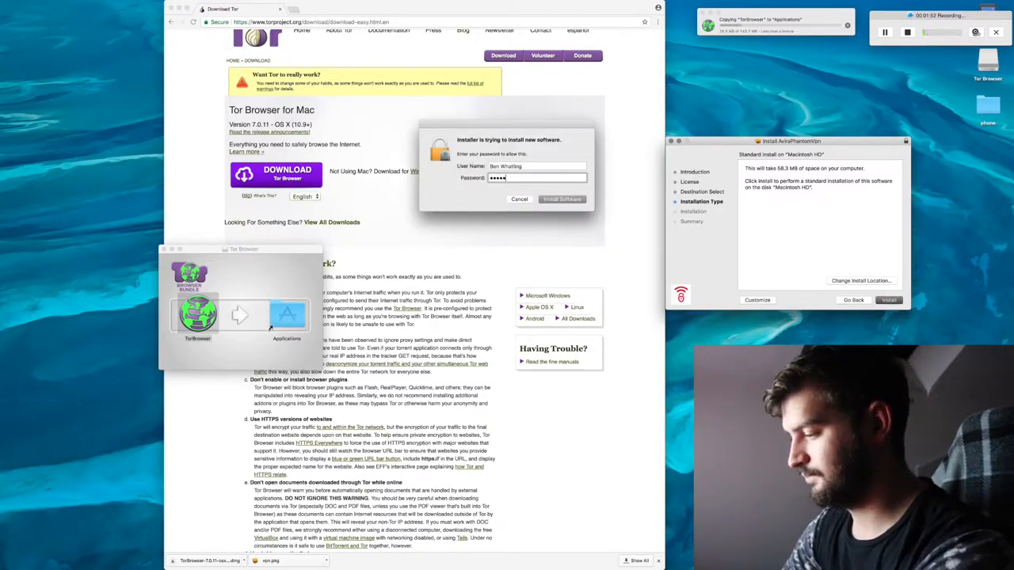
left_click(561, 199)
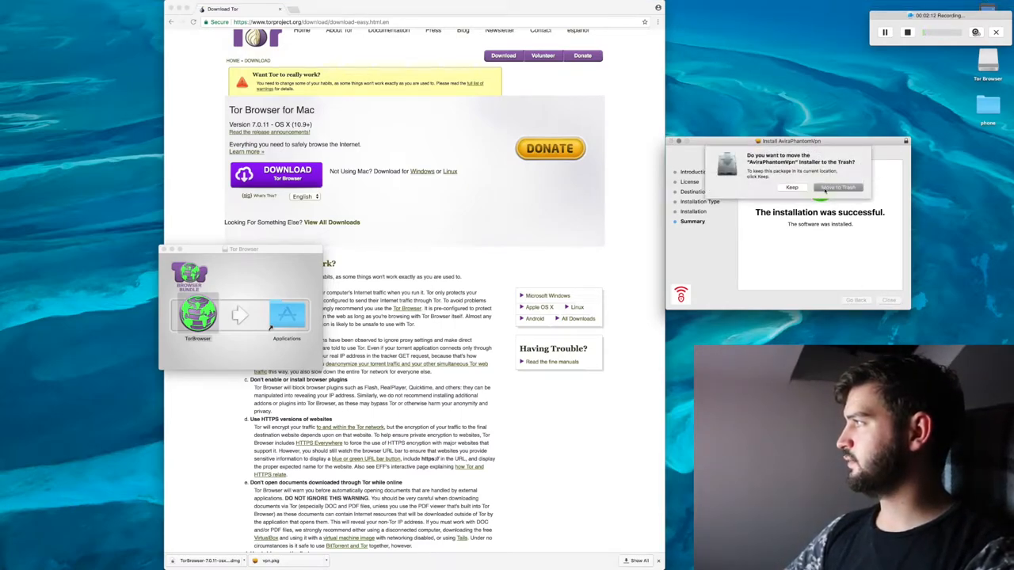
left_click(838, 188)
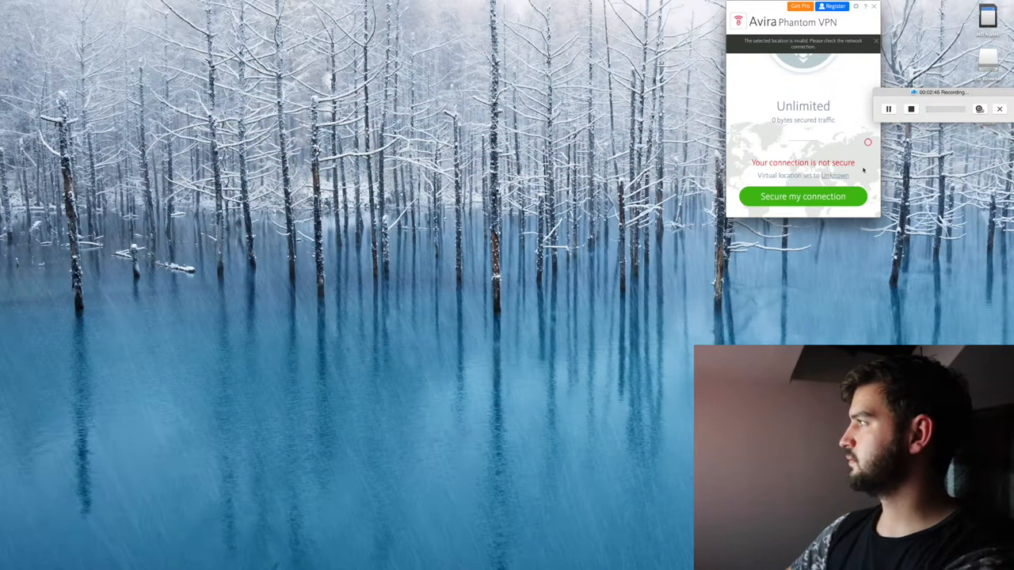
Dismiss the VPN panel and launch Avira Phantom VPN from Launchpad.
left_click(874, 5)
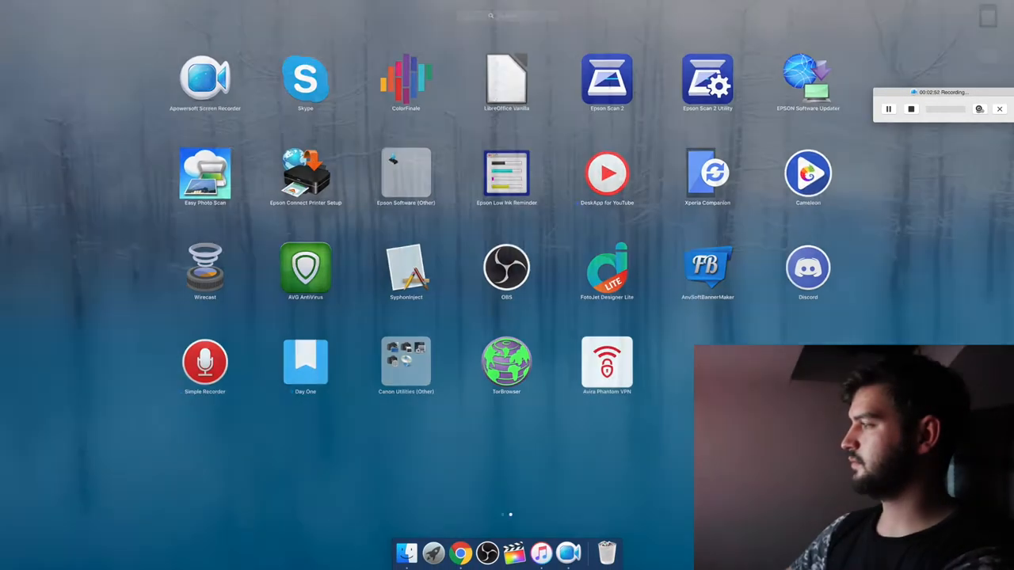
left_click(507, 468)
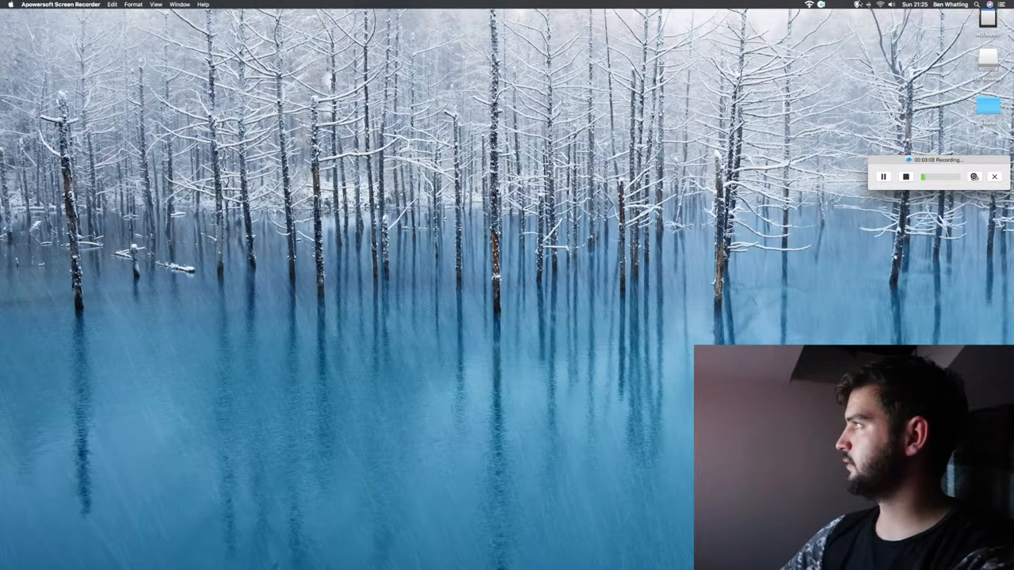
Check the Wi-Fi and Bluetooth menus, then show the Avira Phantom VPN panel.
left_click(891, 5)
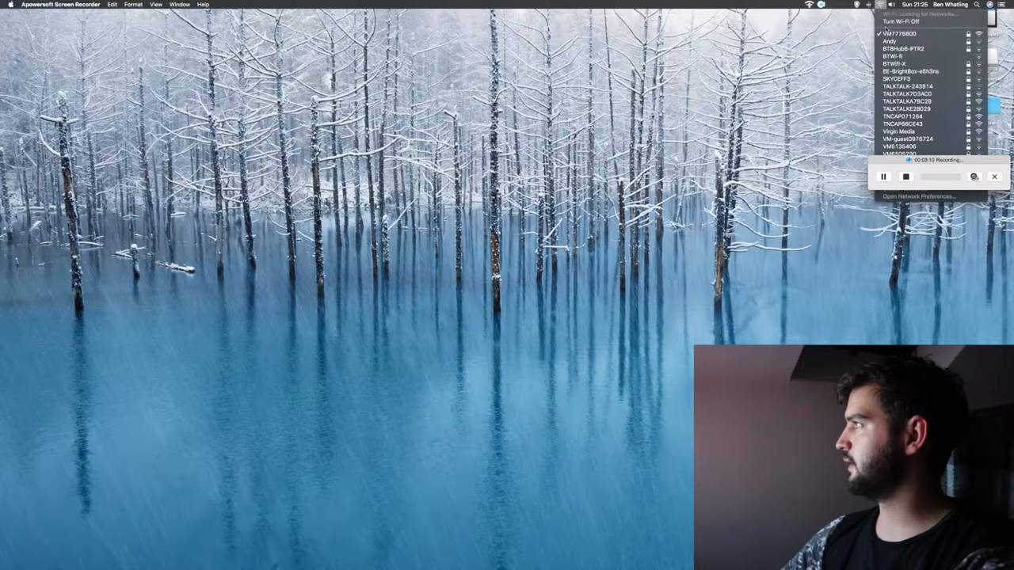
left_click(868, 5)
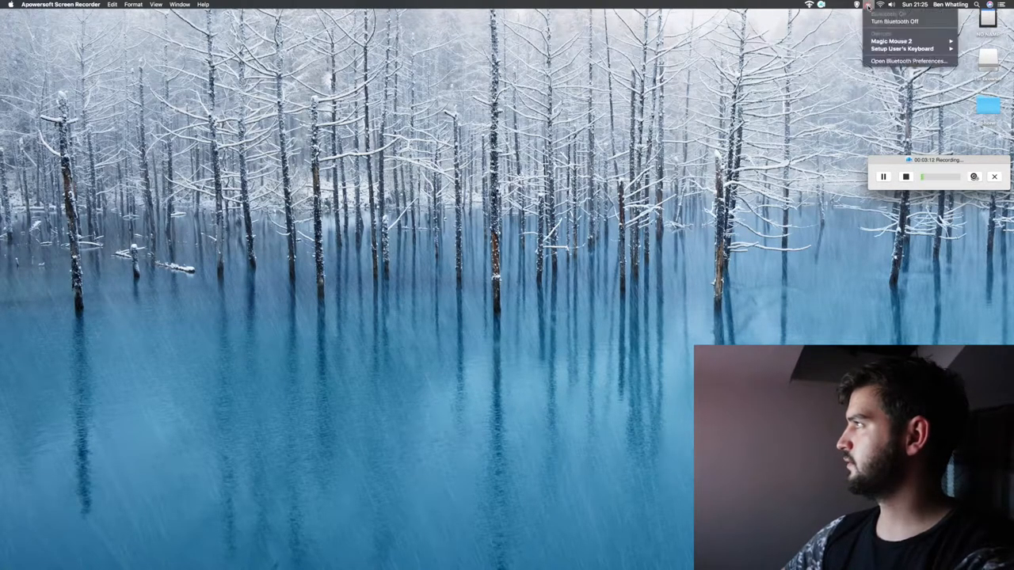
left_click(895, 21)
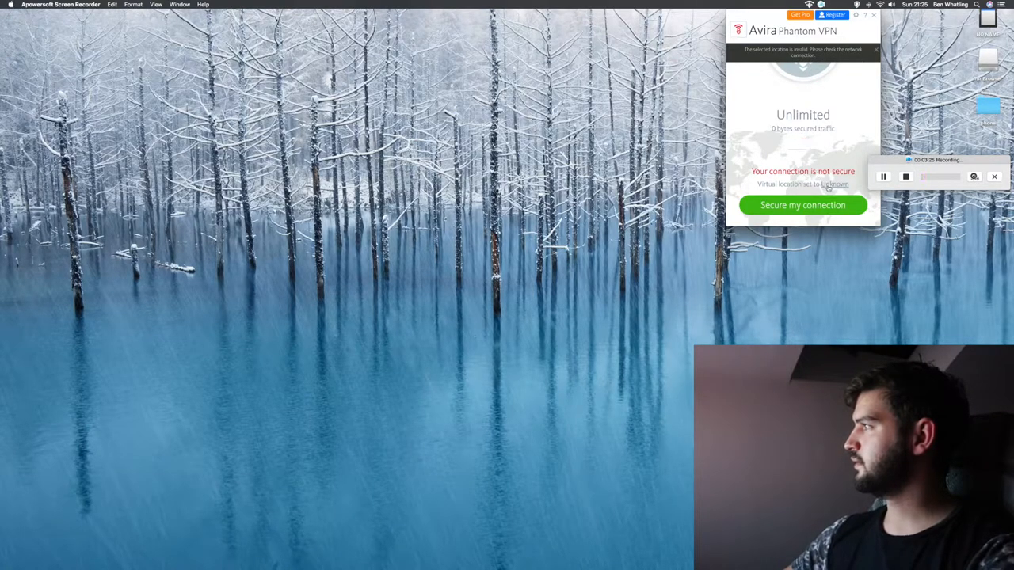
mouse_move(866, 53)
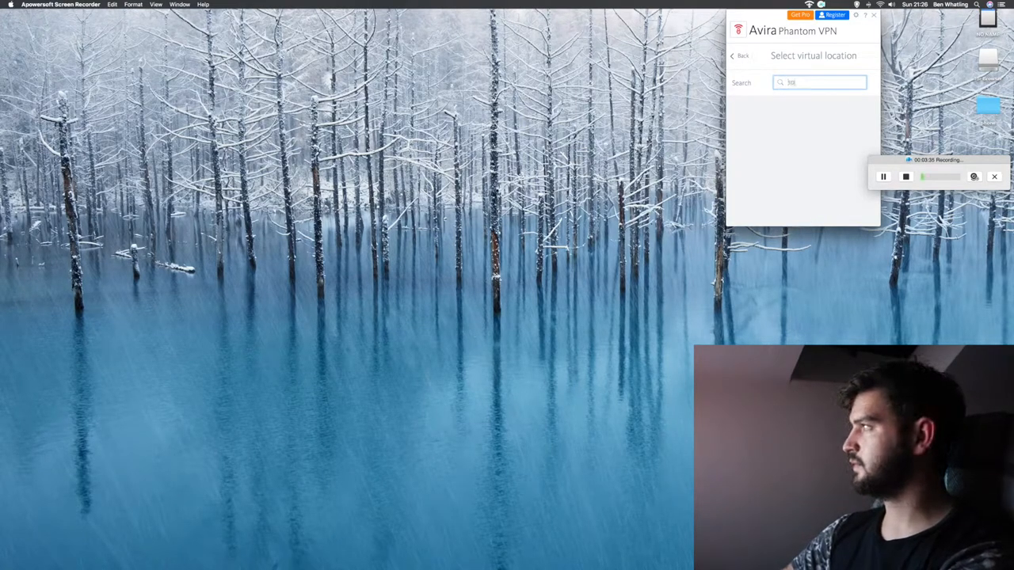
Search virtual locations for 'spain', return to the status view, and dismiss the panel.
type("spain")
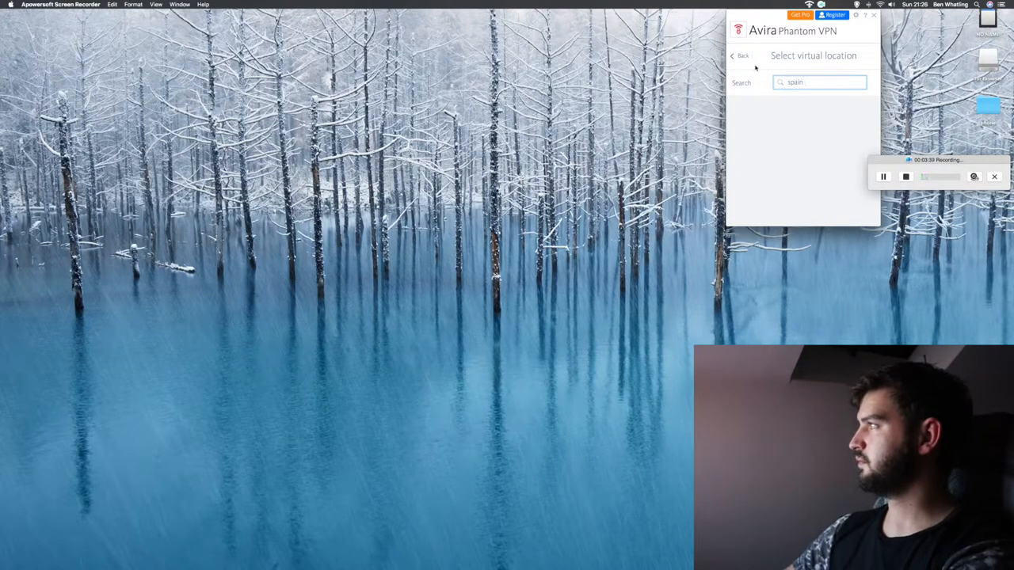
left_click(741, 55)
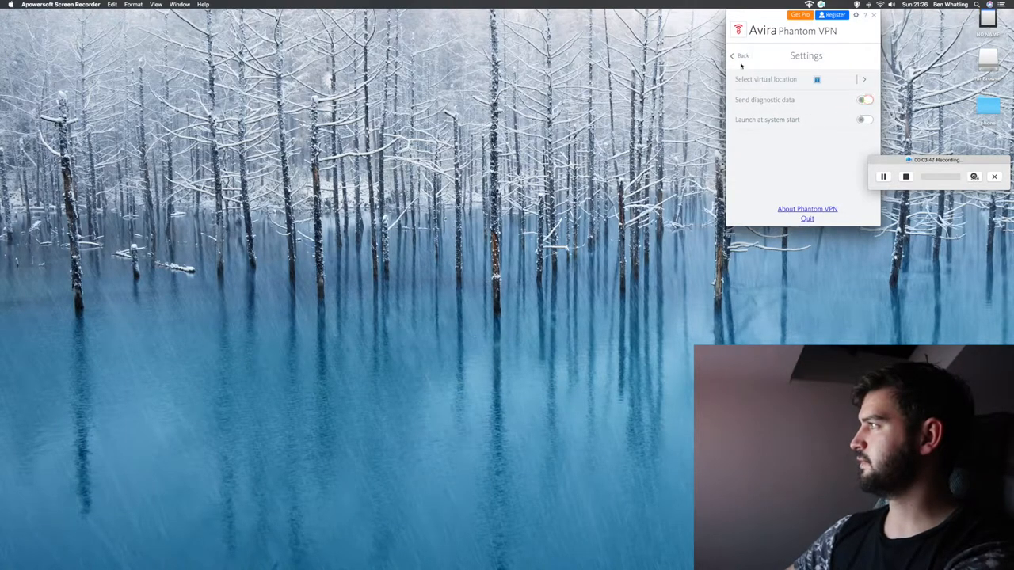
left_click(740, 55)
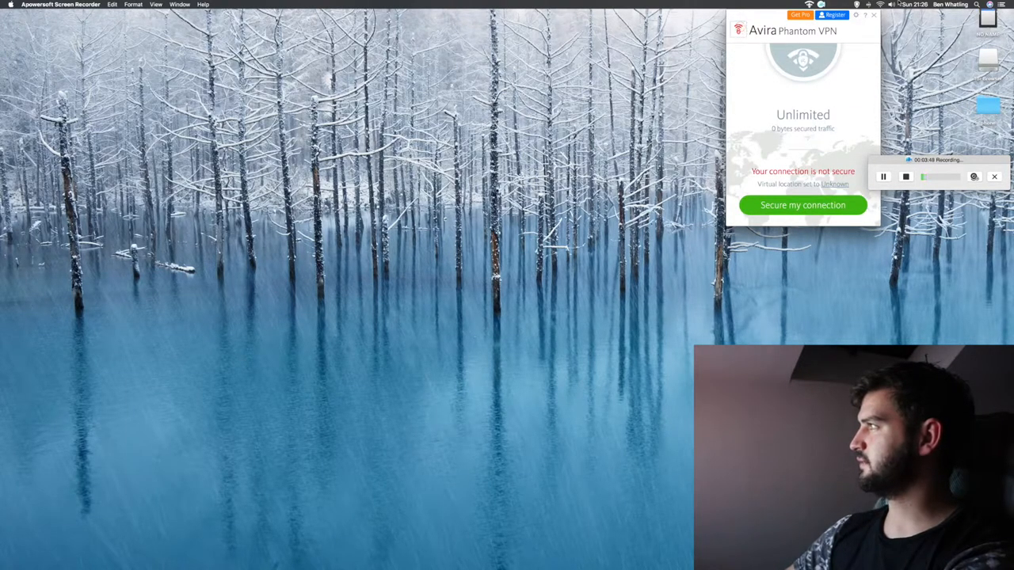
left_click(891, 4)
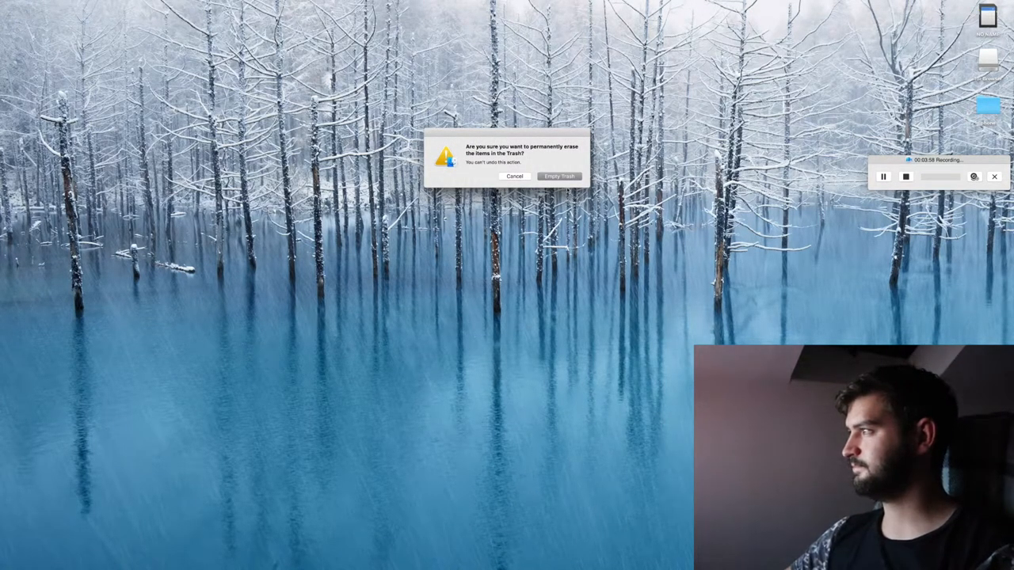
Confirm emptying the Trash and bring up Google Chrome's Dock menu.
left_click(559, 176)
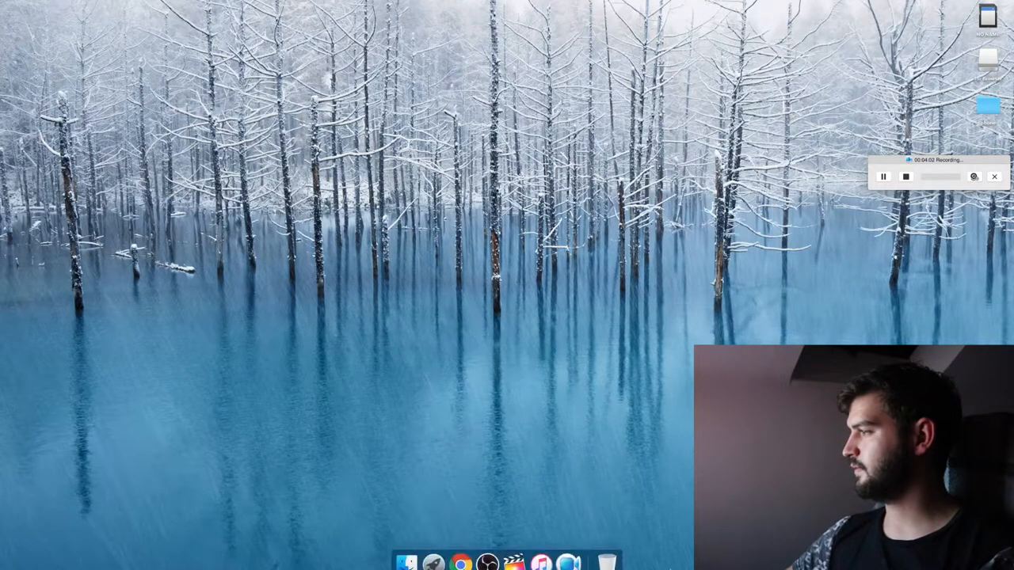
mouse_move(461, 553)
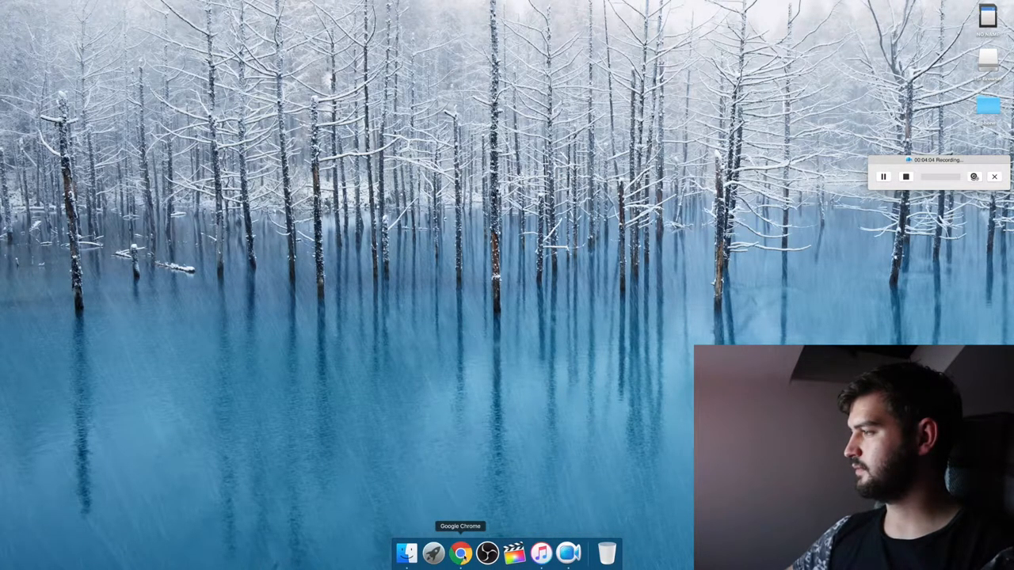
right_click(460, 553)
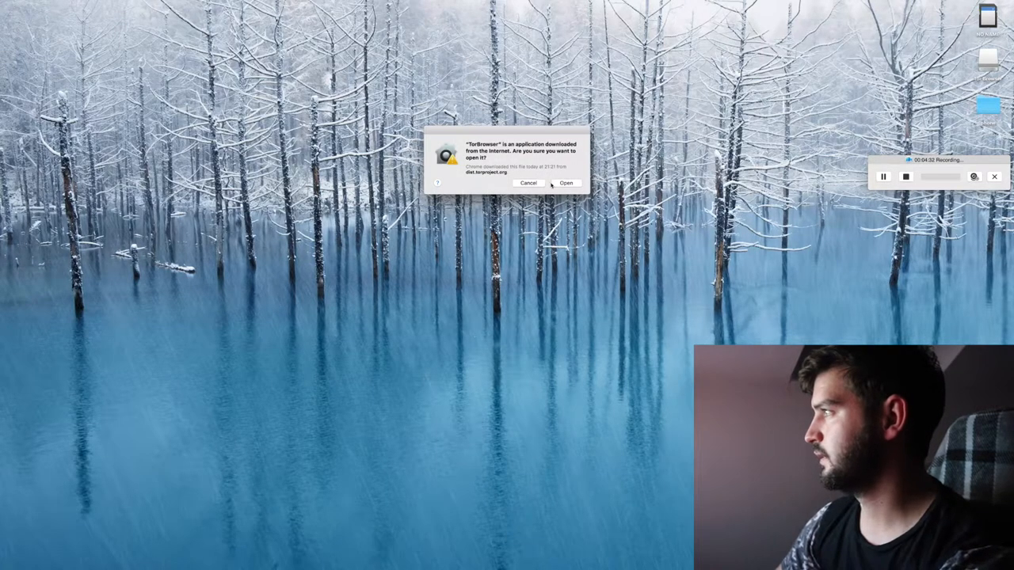
Allow the downloaded Tor Browser to open and connect directly to the Tor network.
left_click(566, 183)
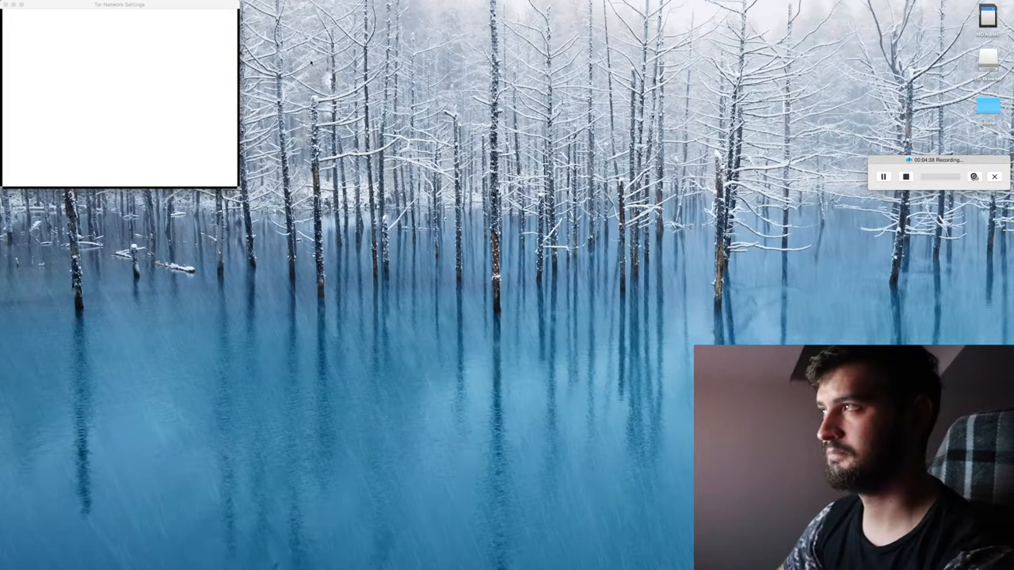
mouse_move(220, 62)
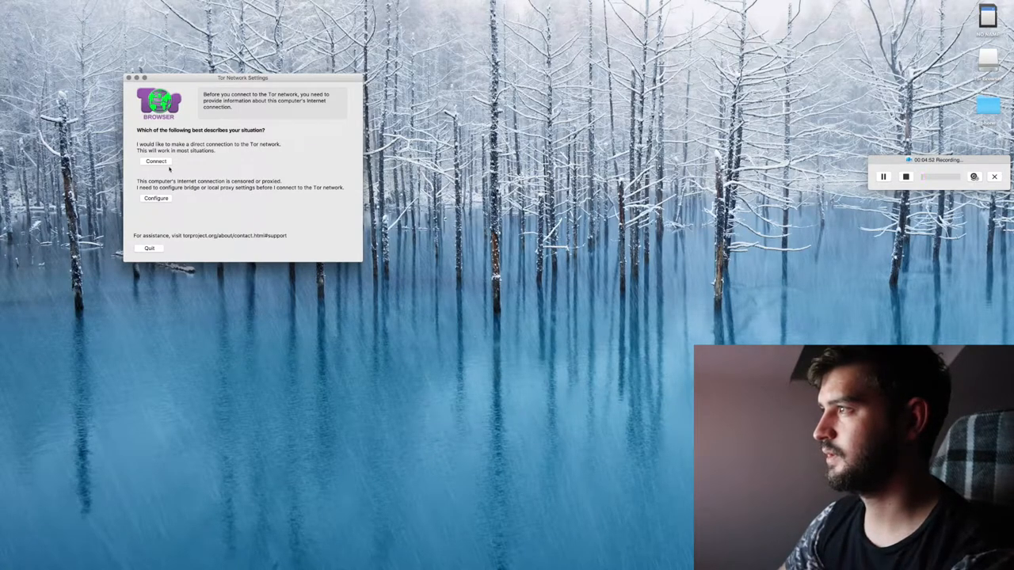
left_click(156, 161)
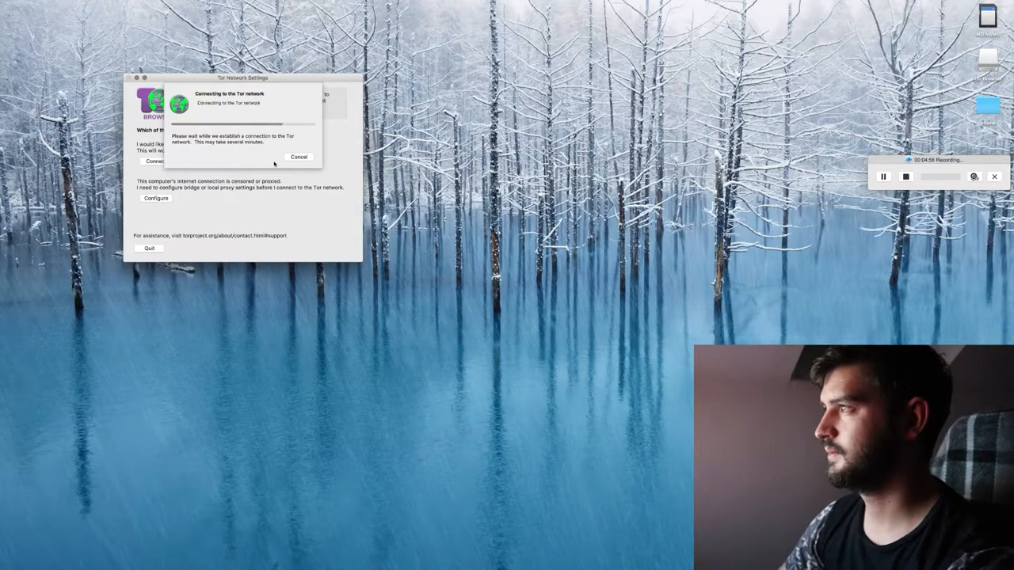
left_click(299, 156)
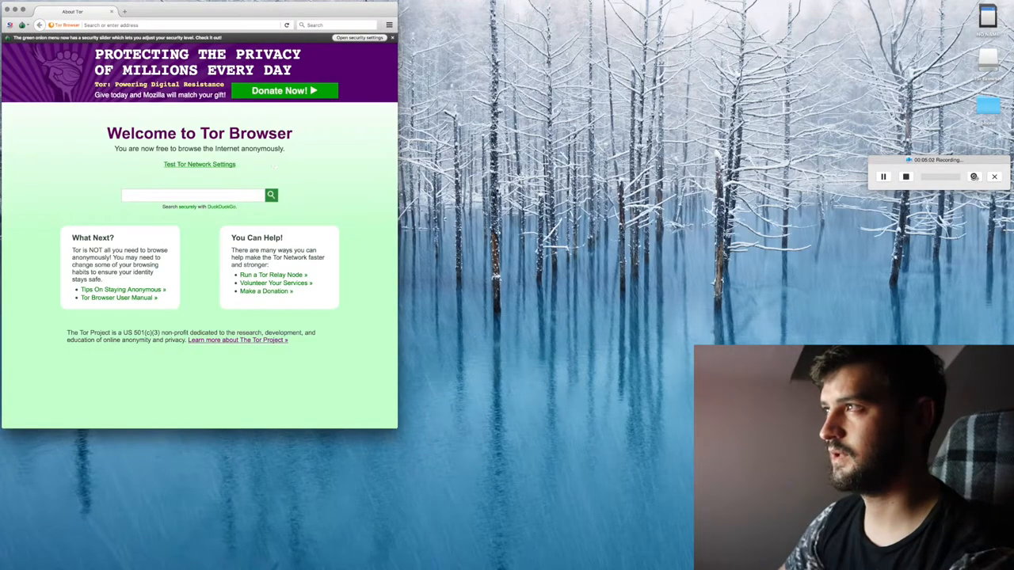
Confirm the High security level in Security Settings and reopen the Tor privacy menu.
left_click(22, 24)
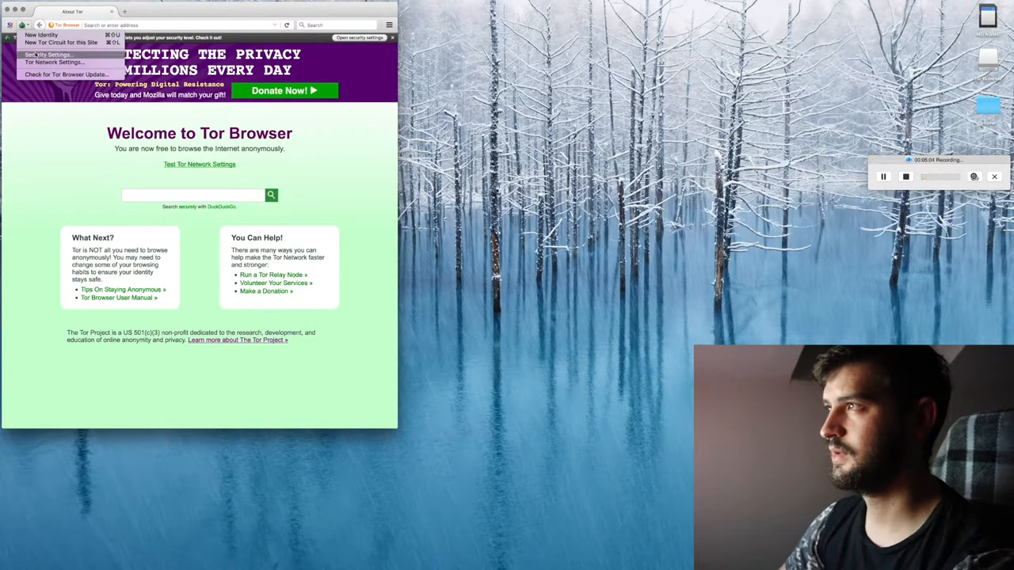
left_click(47, 54)
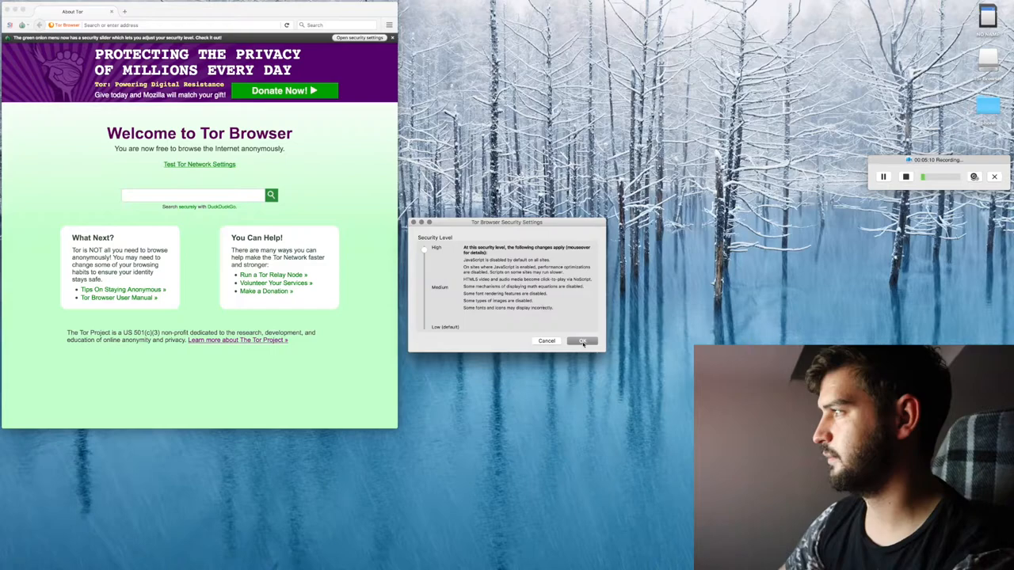
left_click(583, 341)
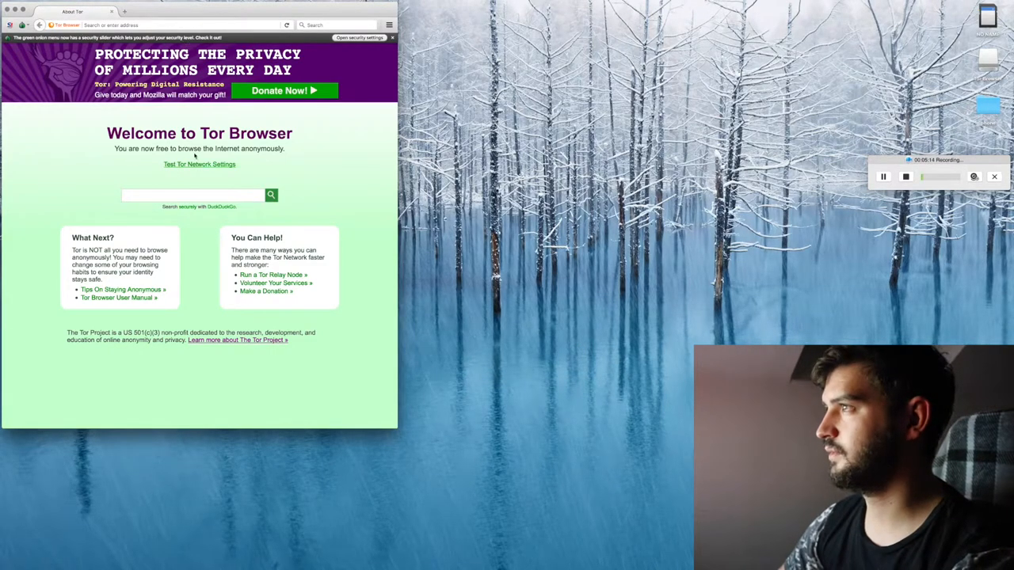
left_click(9, 25)
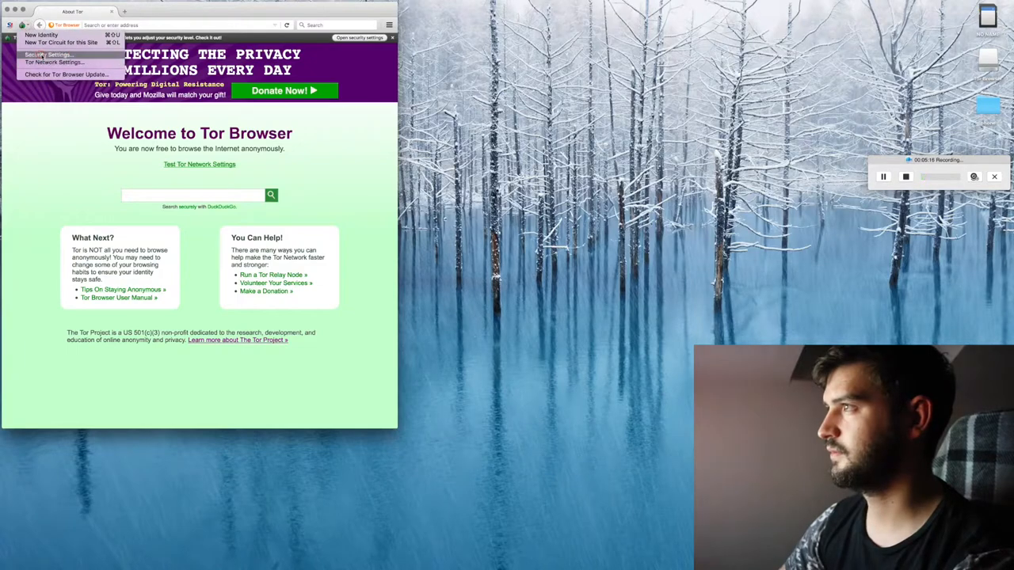
left_click(48, 55)
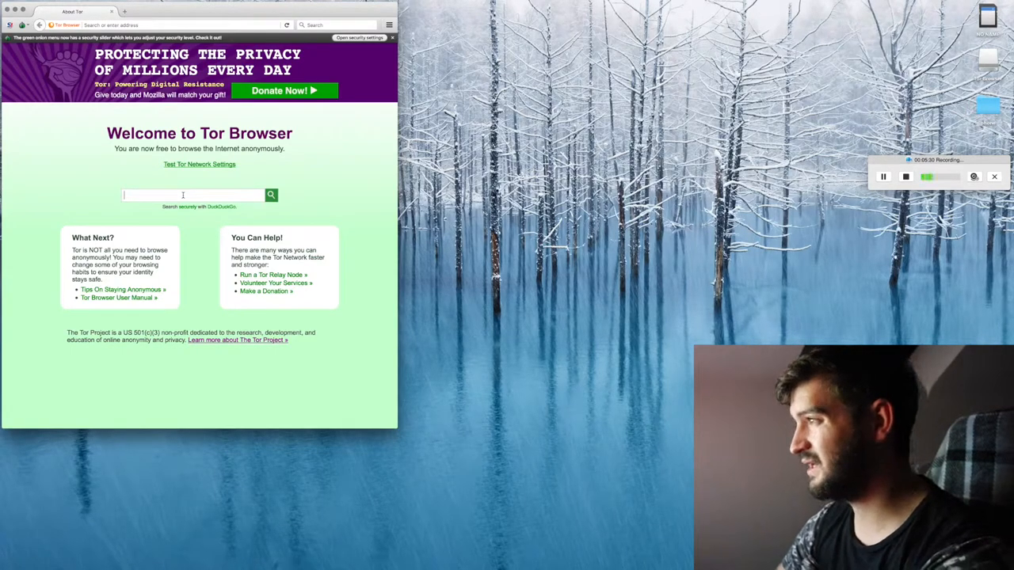
Search DuckDuckGo for 'hidden wiki' and open the Hidden Wiki .onion directory result.
type("hidden wiki")
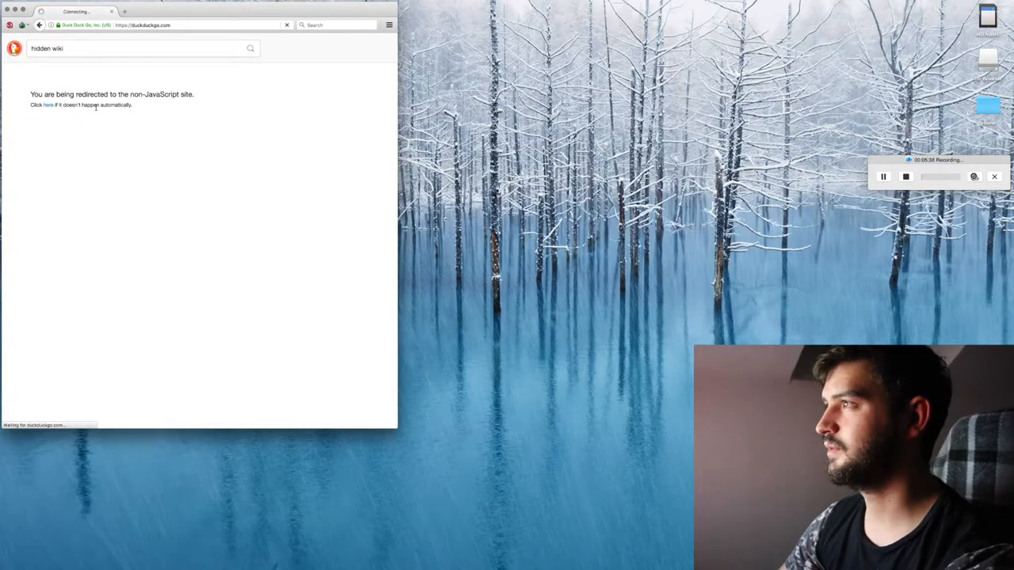
left_click(48, 105)
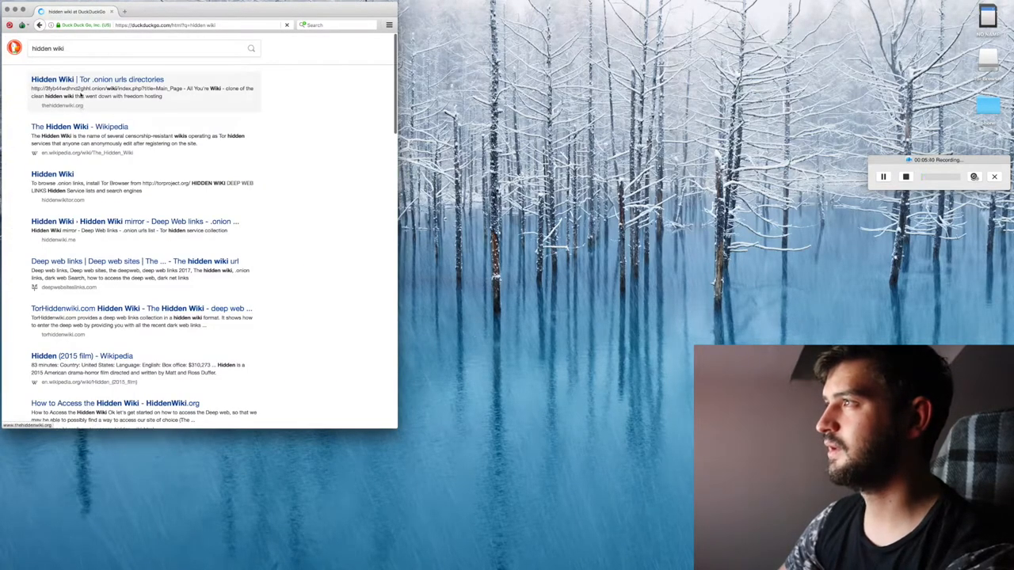
left_click(77, 79)
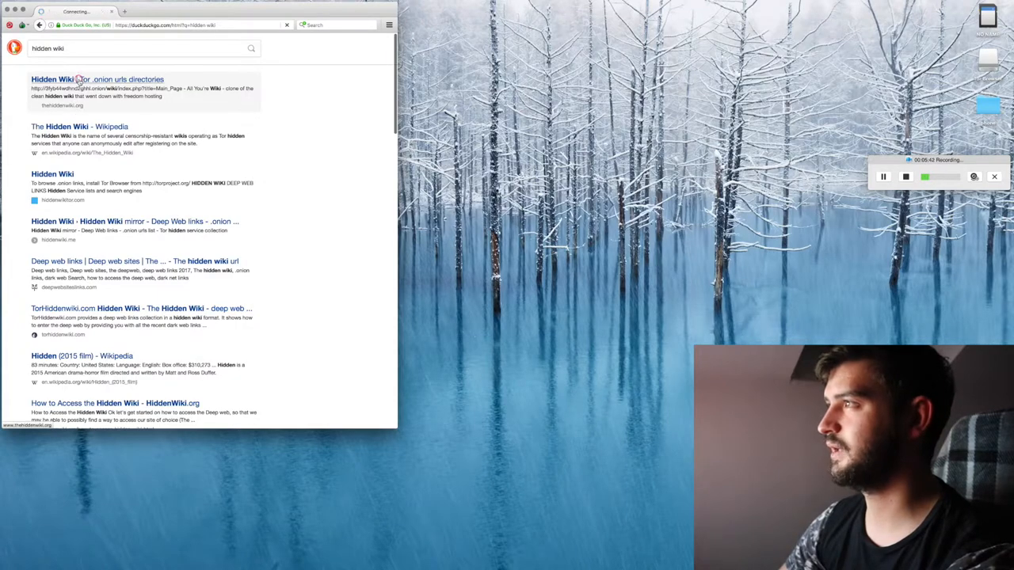
left_click(54, 79)
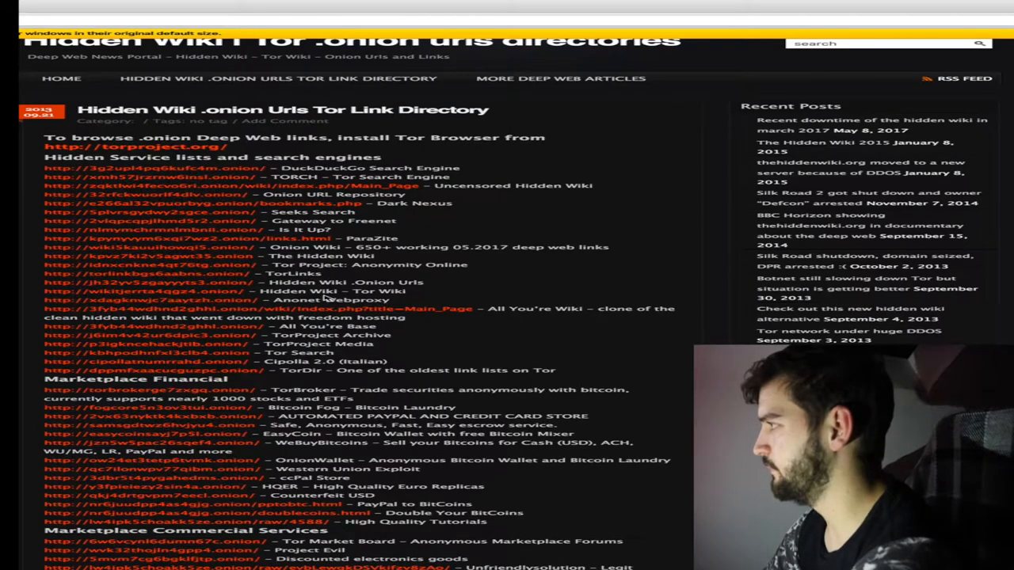
Scroll the Hidden Wiki page down past search engines to the Marketplace sections.
scroll("down", 3)
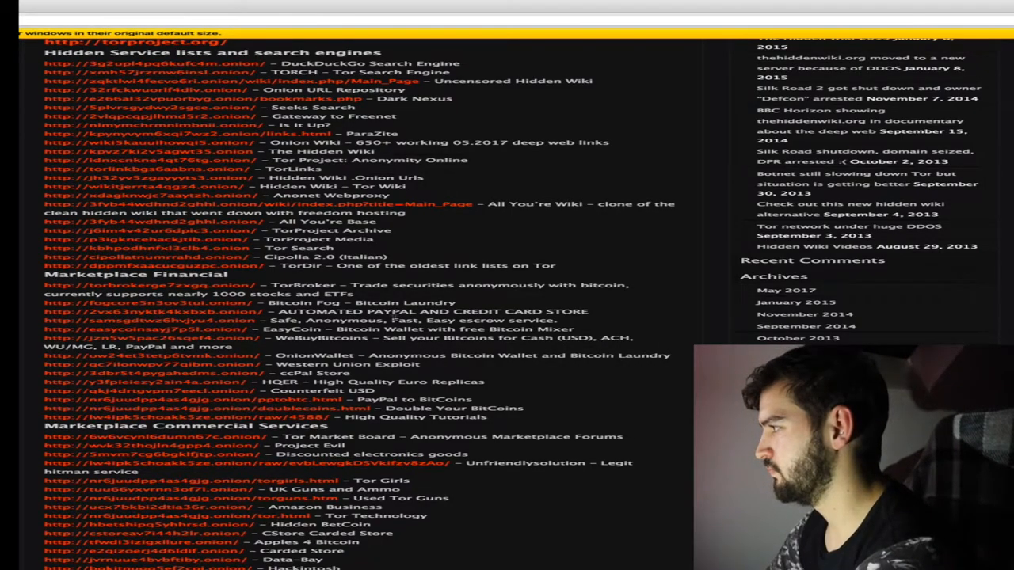
scroll("down", 3)
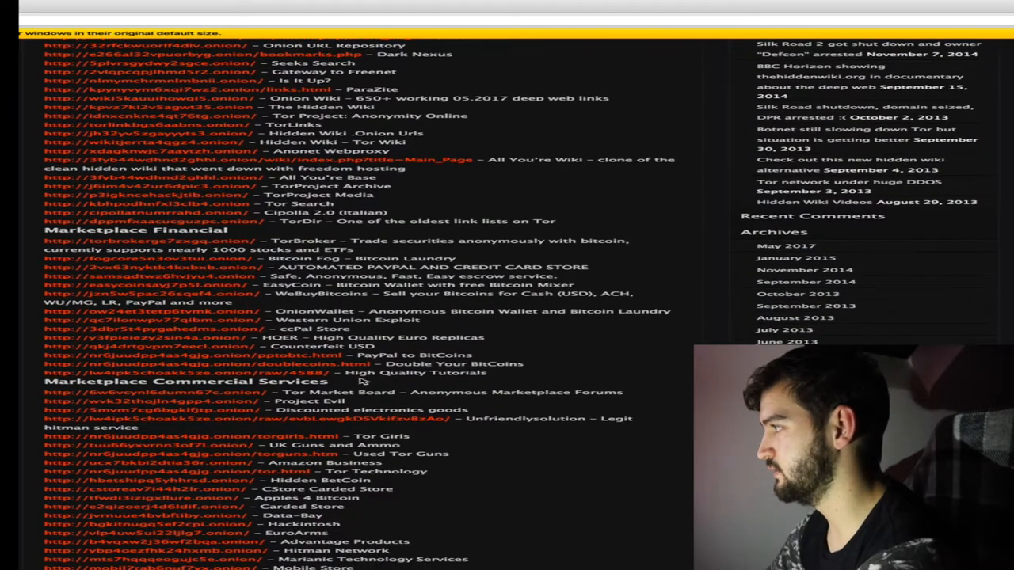
scroll("down", 3)
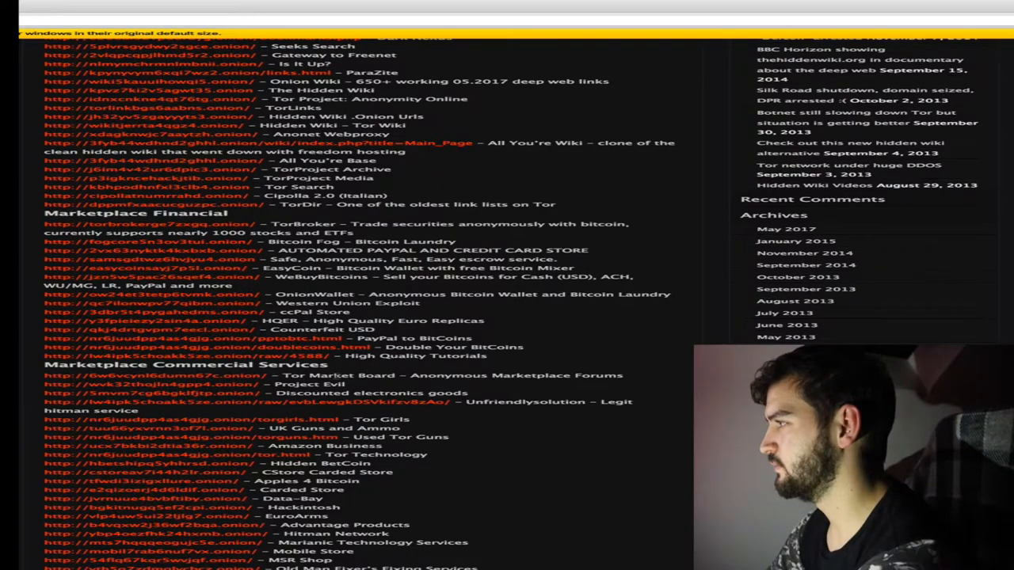
mouse_move(527, 413)
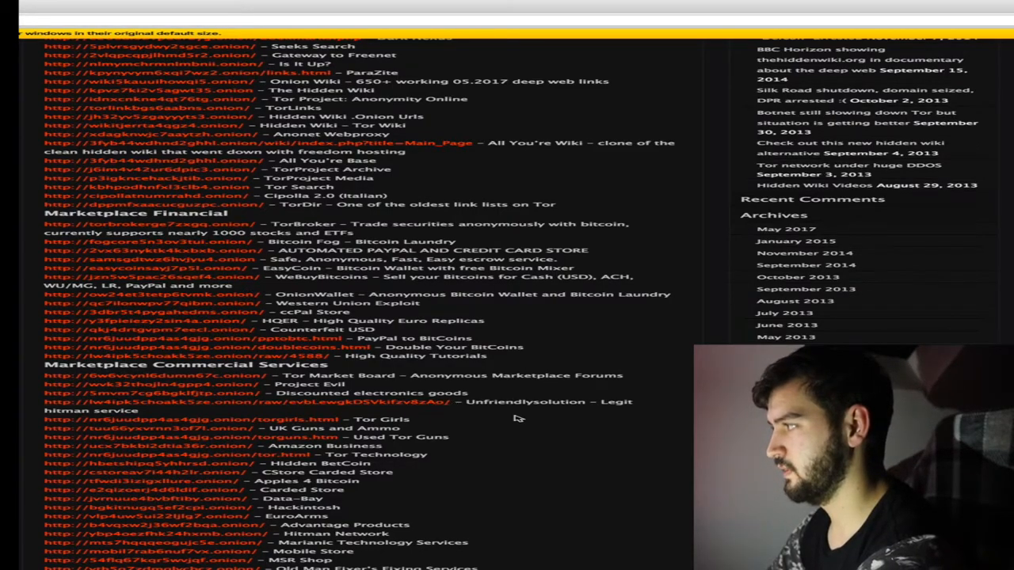
scroll("down", 3)
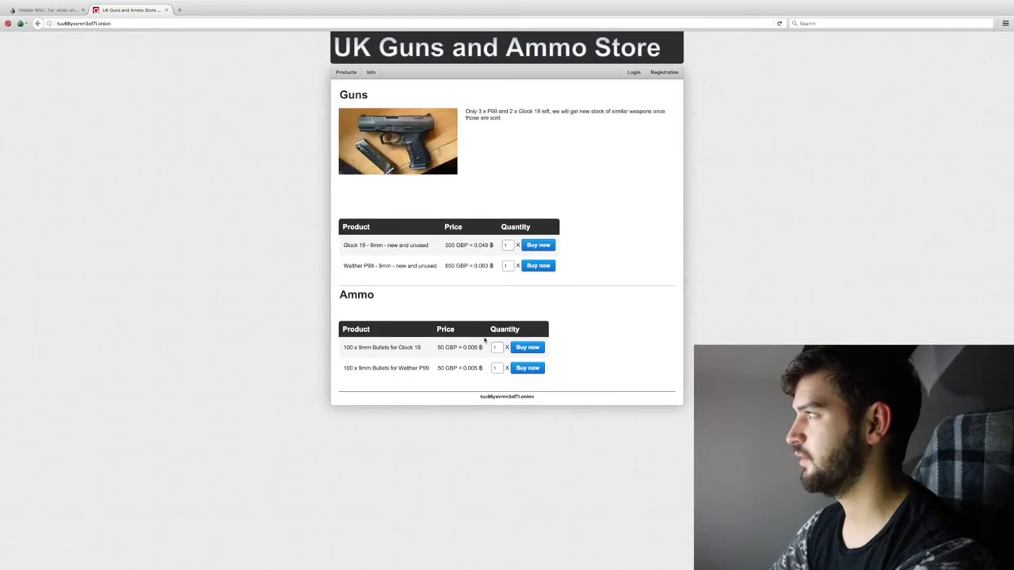
mouse_move(669, 272)
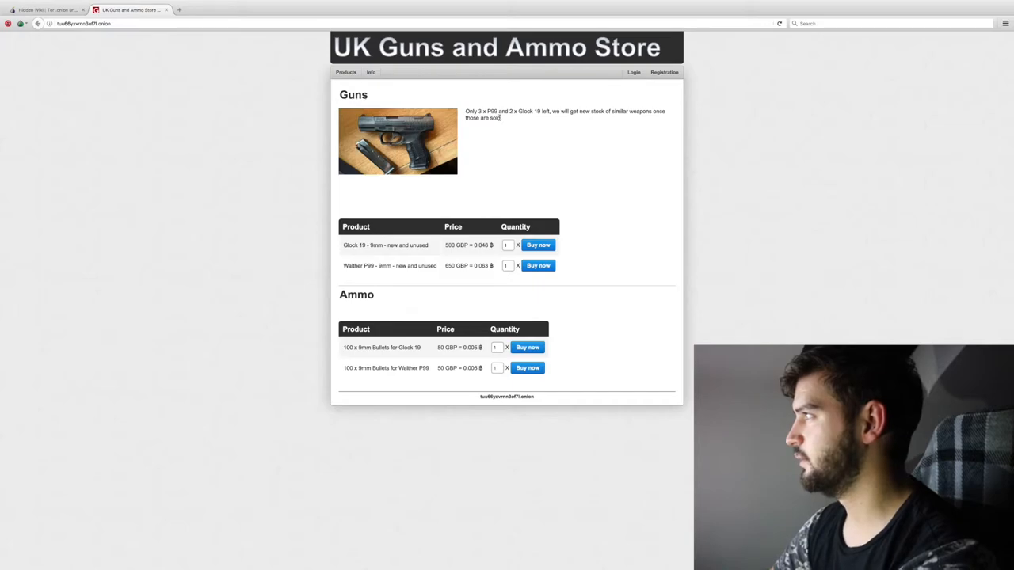
mouse_move(488, 126)
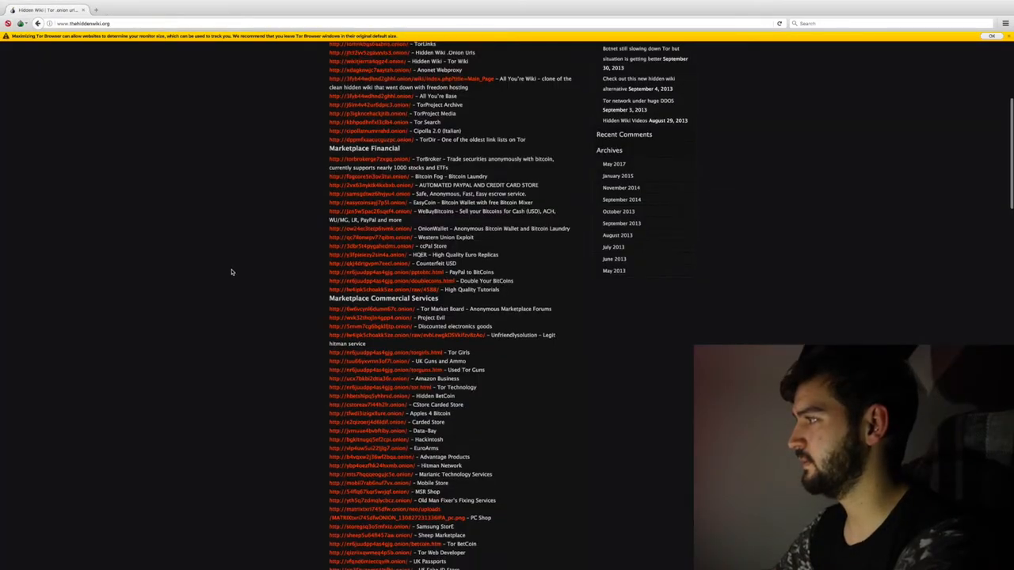
Scroll down the Hidden Wiki page to the Marketplace Drugs listings.
scroll("down", 3)
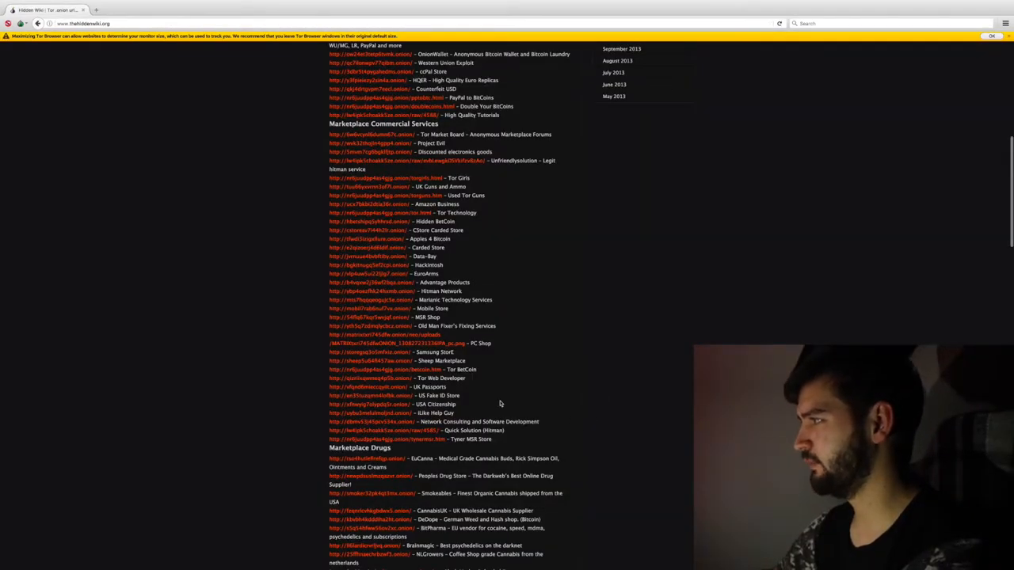
scroll("down", 3)
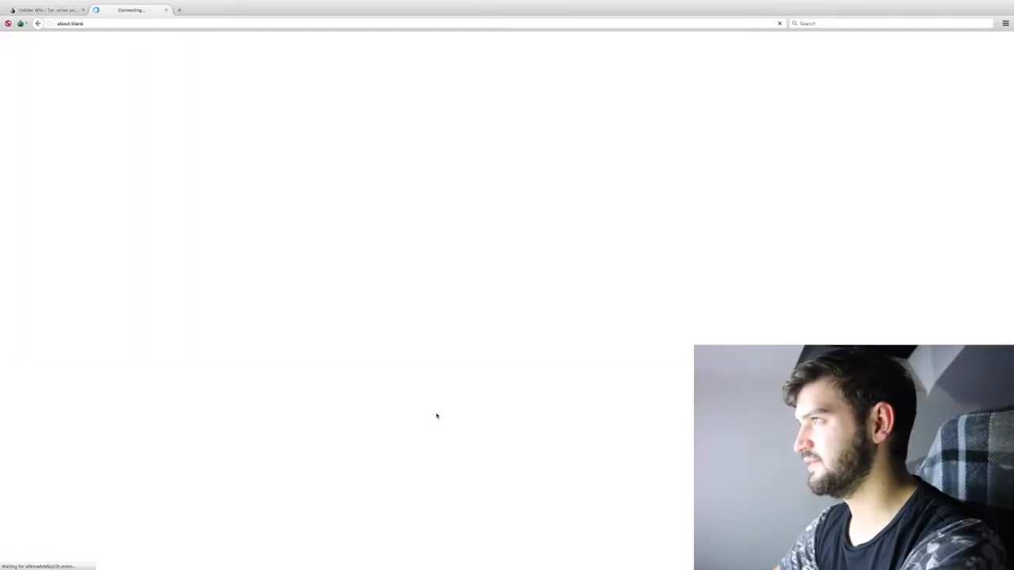
mouse_move(83, 198)
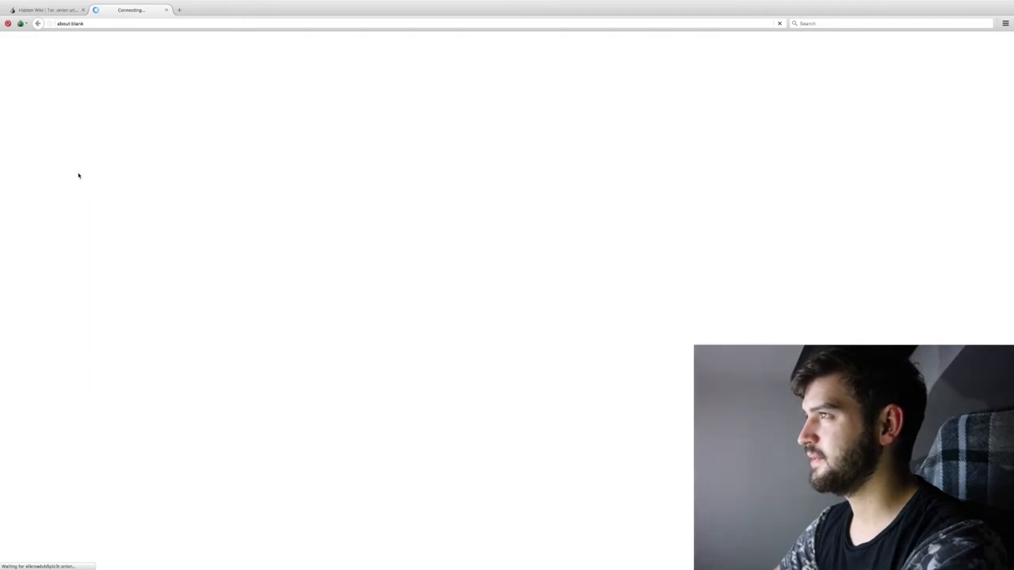
Open the NoScript menu for the loading onion tab, then return to the Hidden Wiki.
left_click(20, 23)
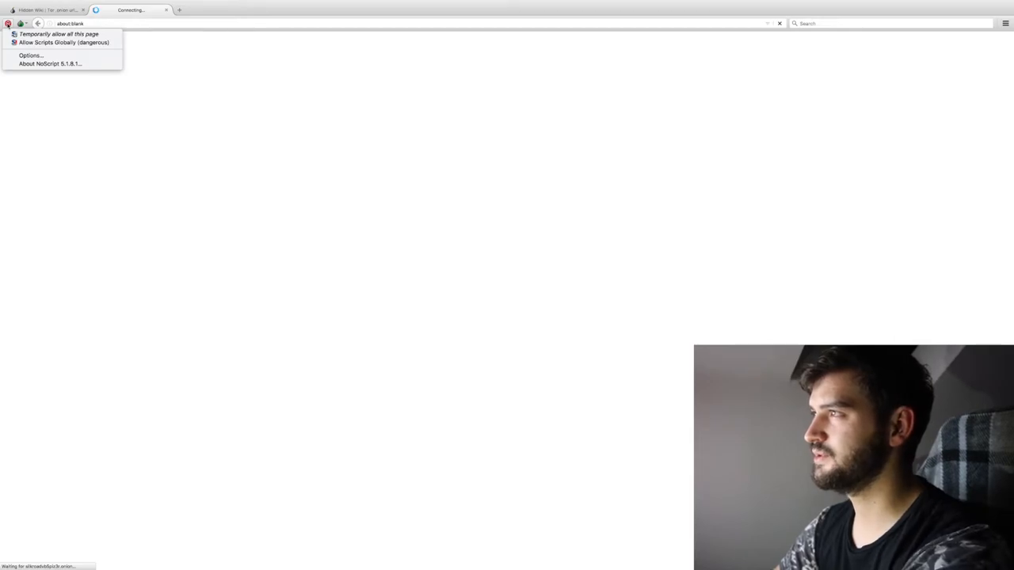
left_click(59, 34)
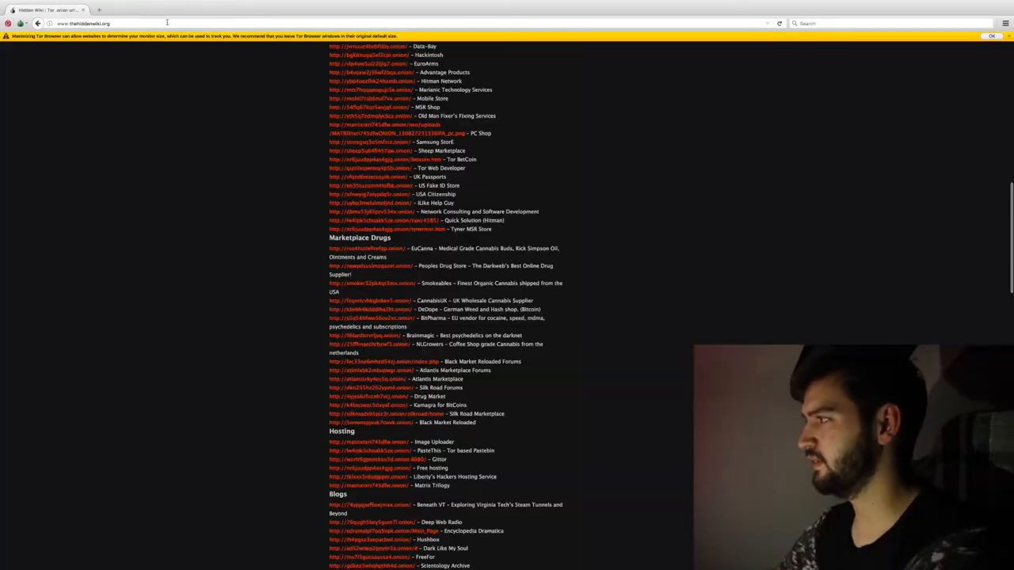
scroll("down", 3)
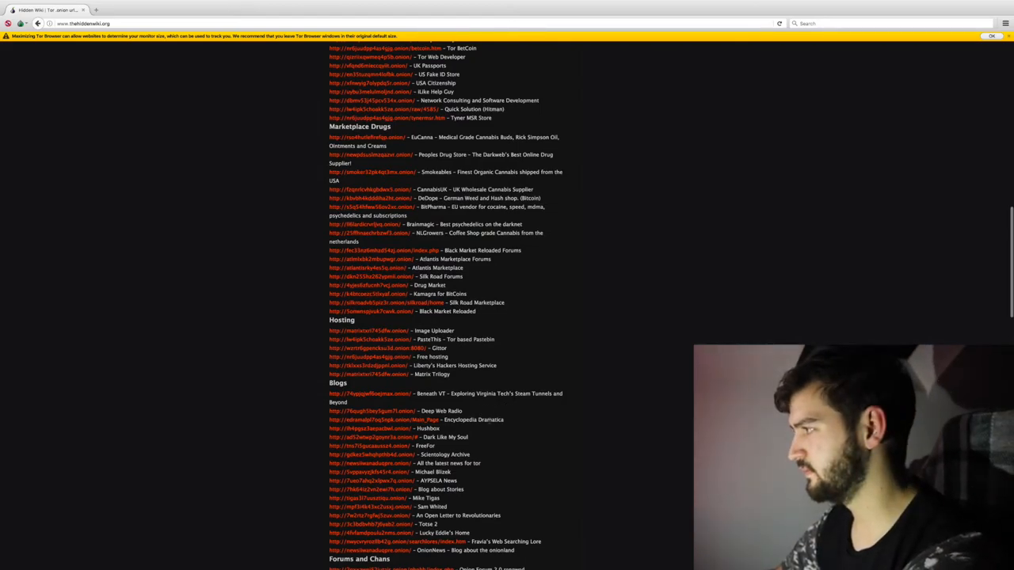
scroll("down", 3)
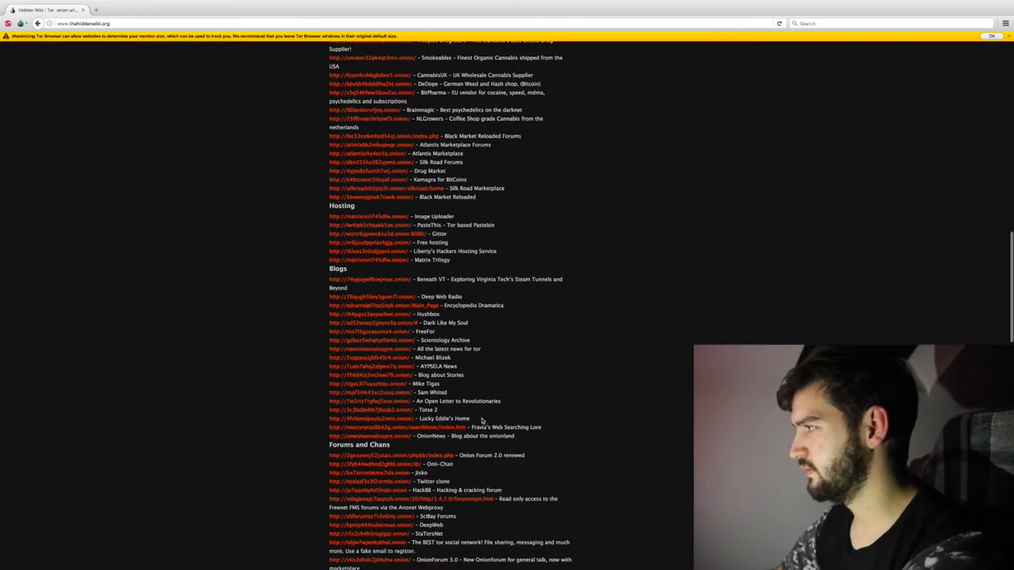
scroll("down", 3)
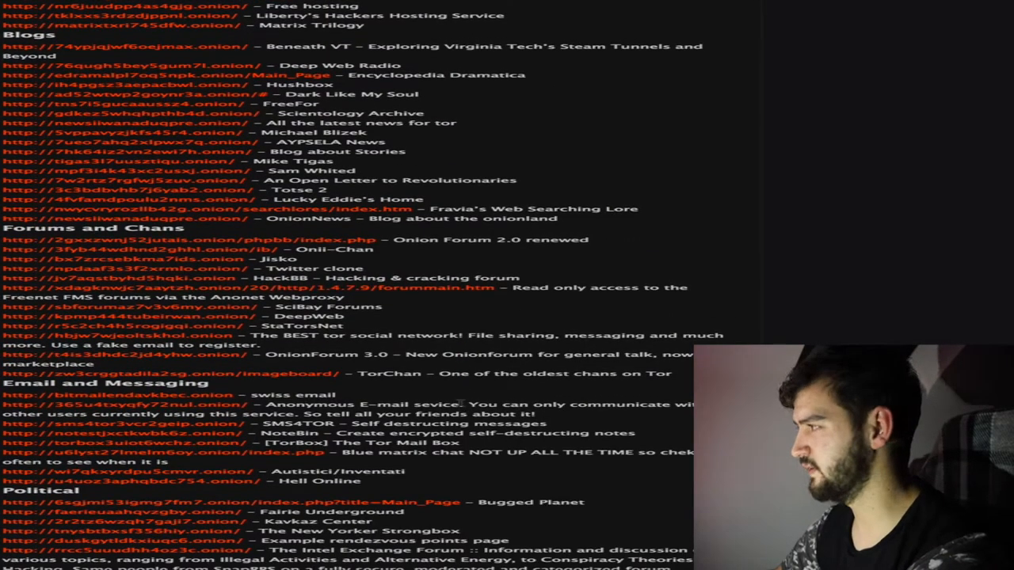
scroll("down", 3)
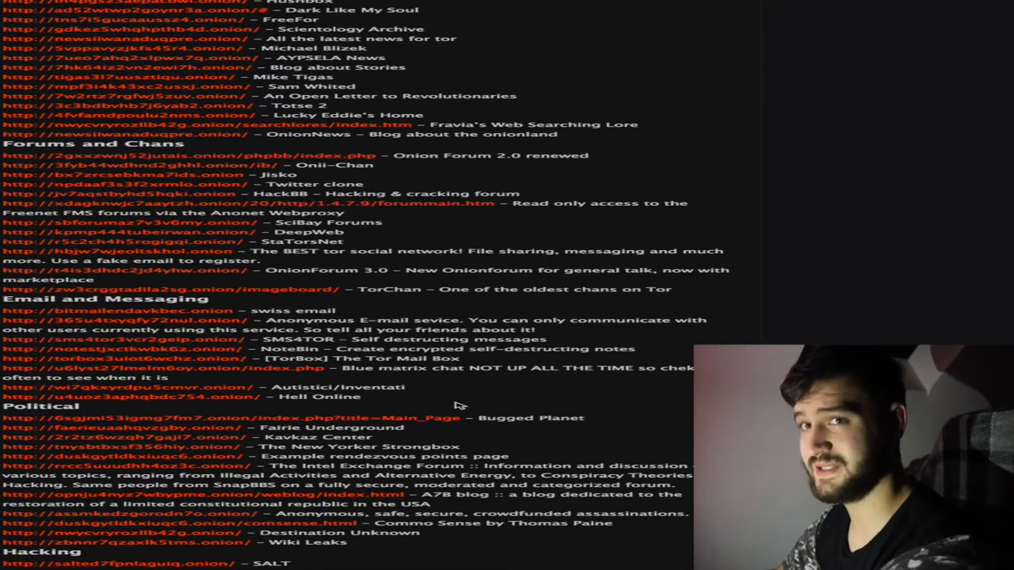
scroll("down", 3)
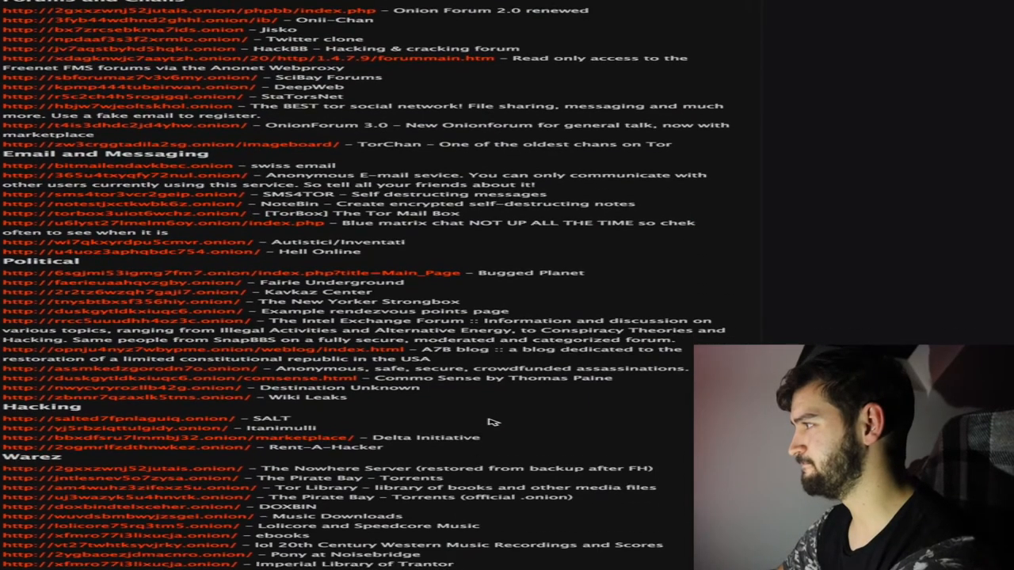
scroll("down", 3)
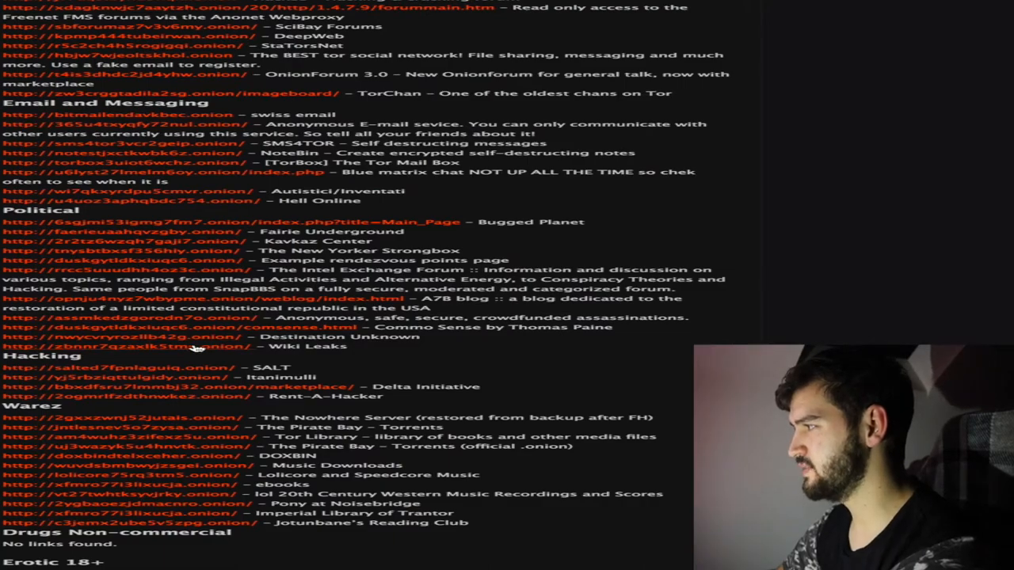
scroll("down", 3)
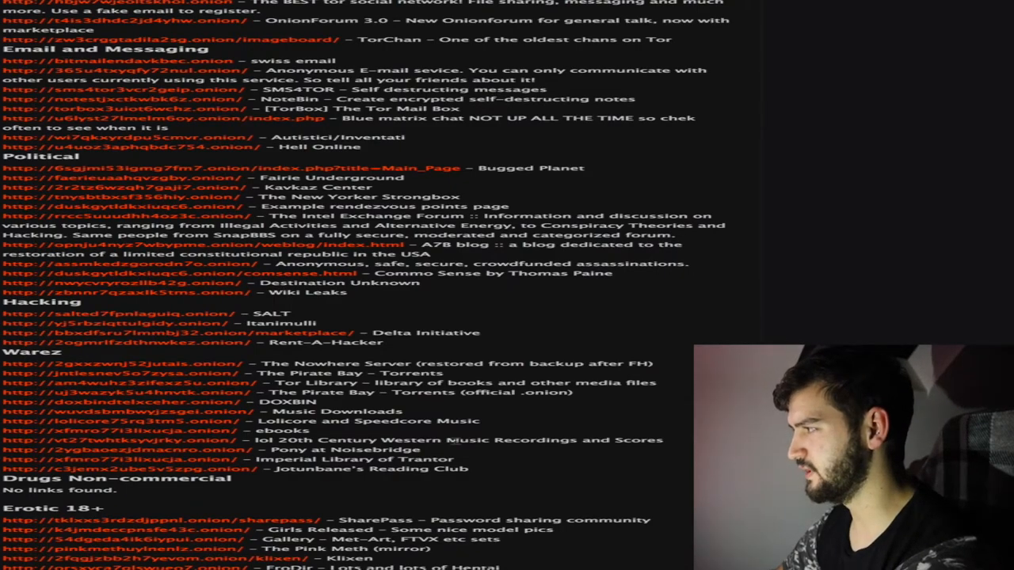
scroll("down", 3)
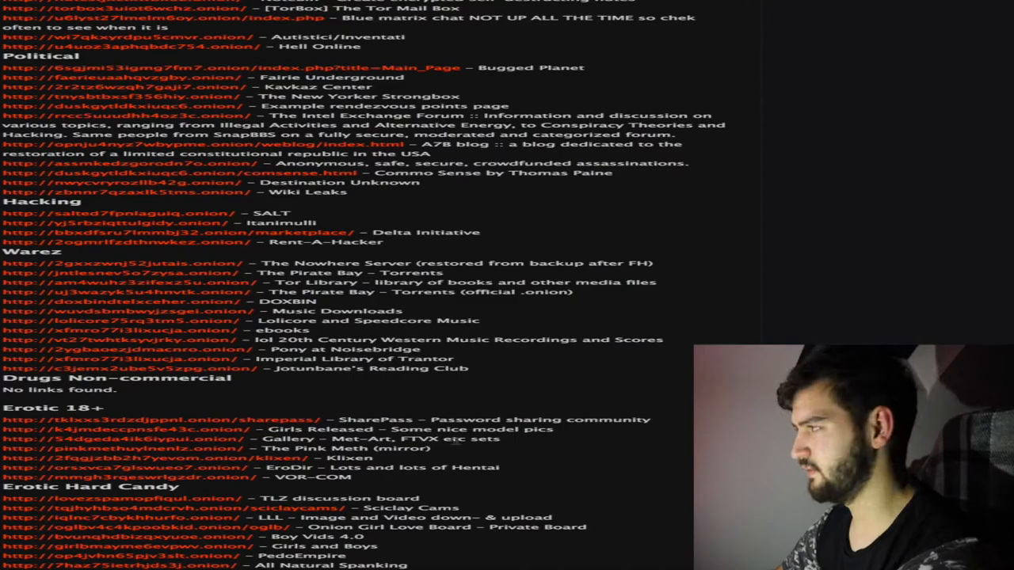
scroll("down", 3)
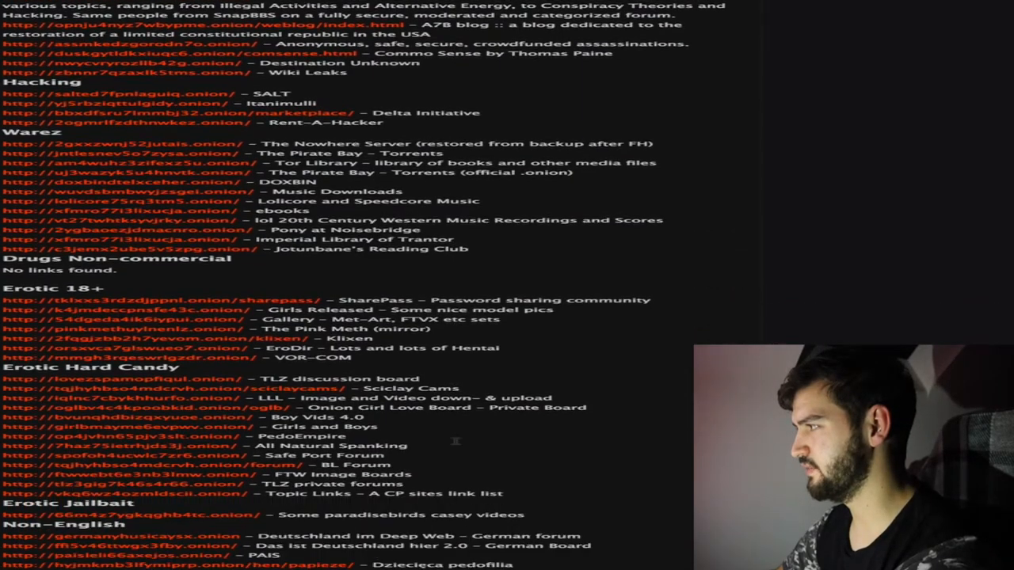
scroll("down", 3)
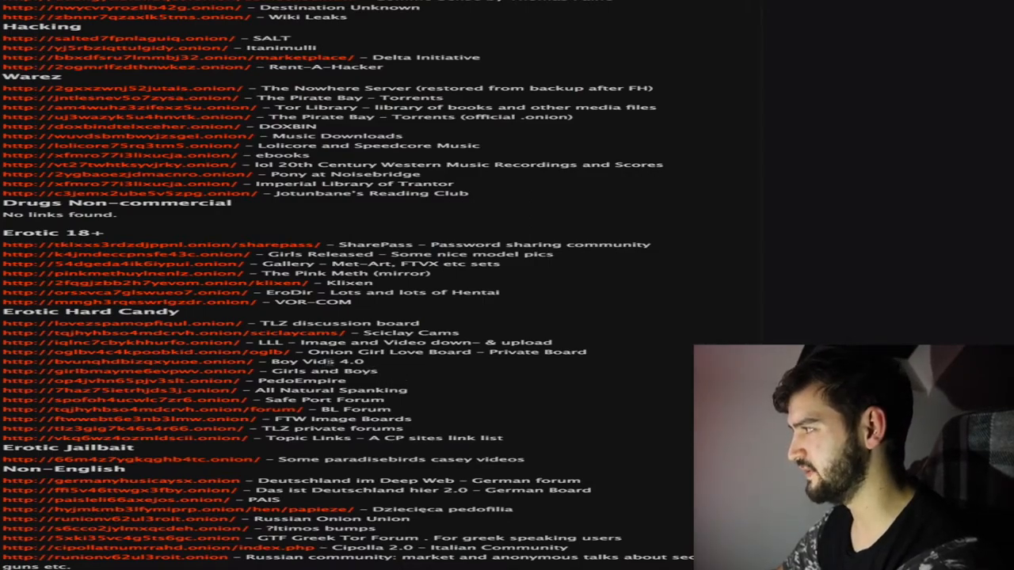
mouse_move(442, 382)
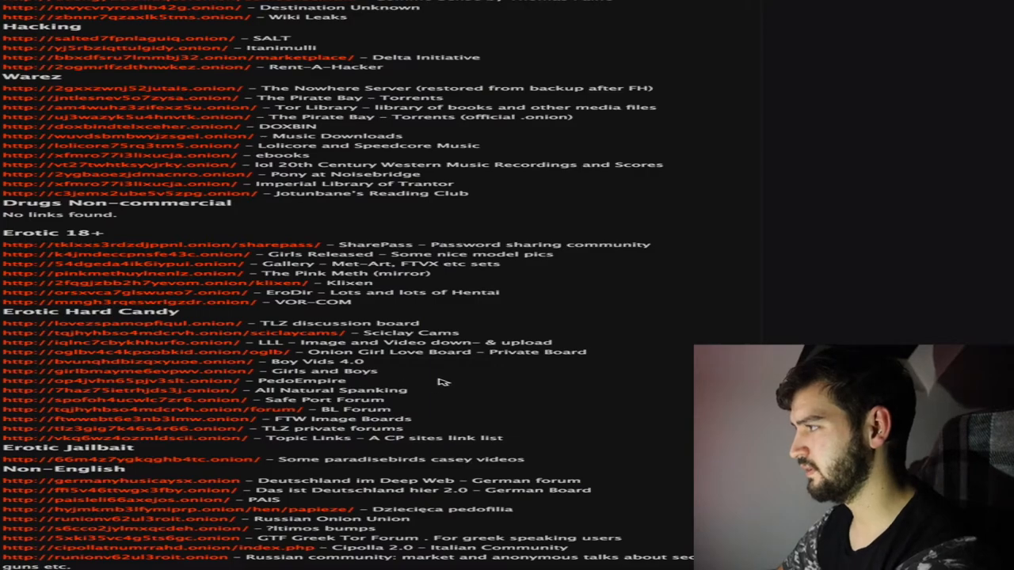
scroll("down", 3)
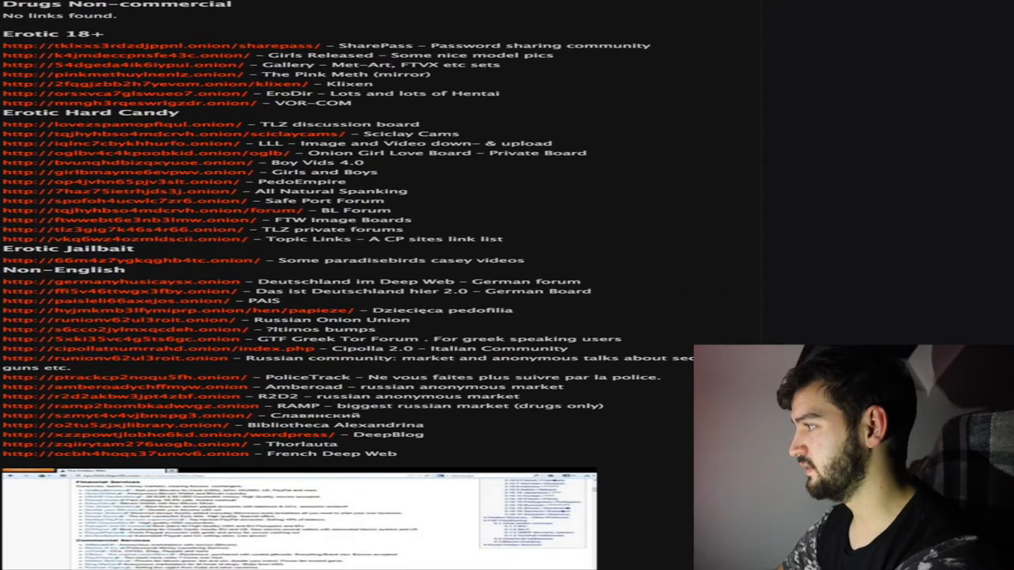
scroll("down", 3)
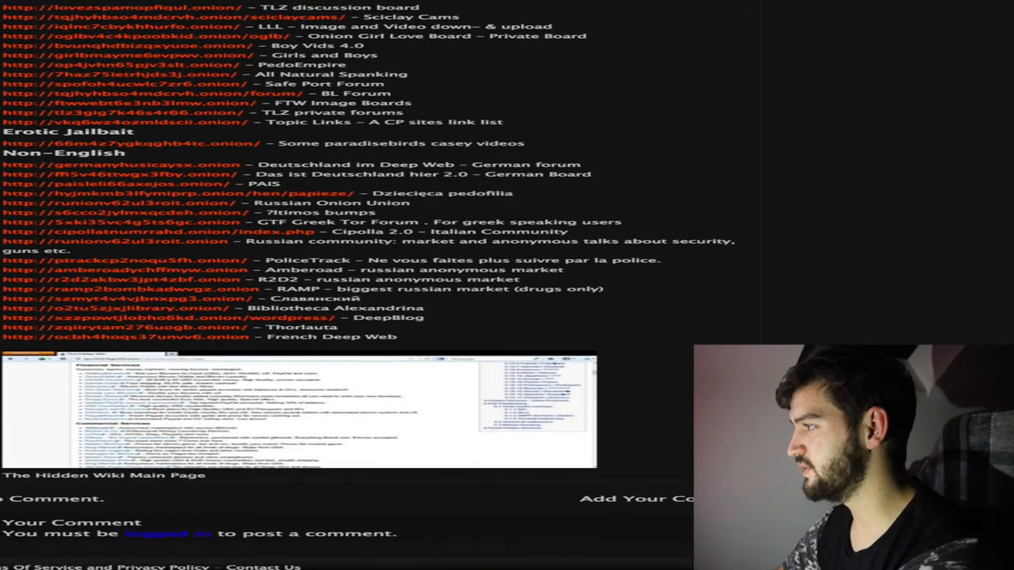
scroll("down", 3)
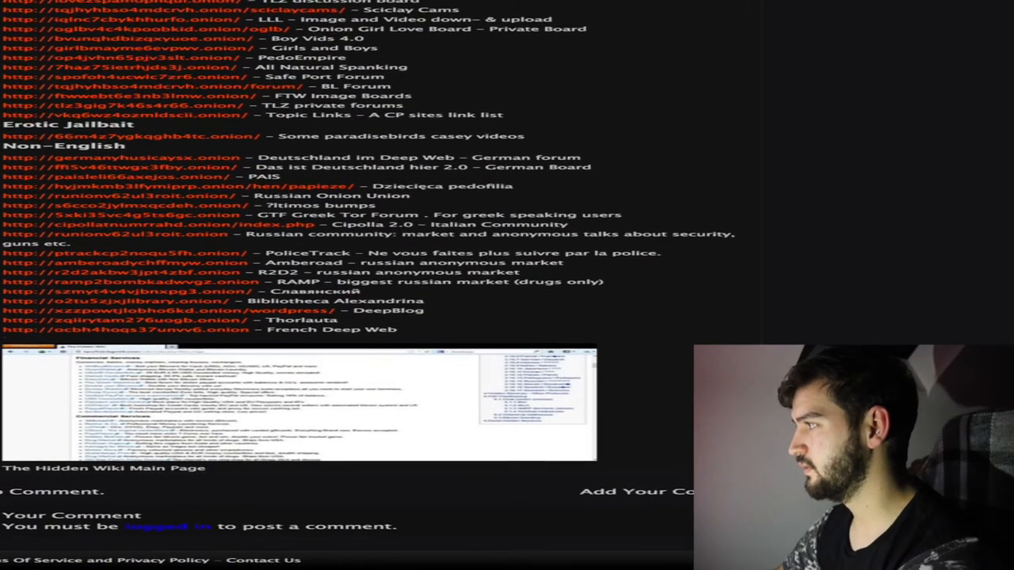
scroll("down", 3)
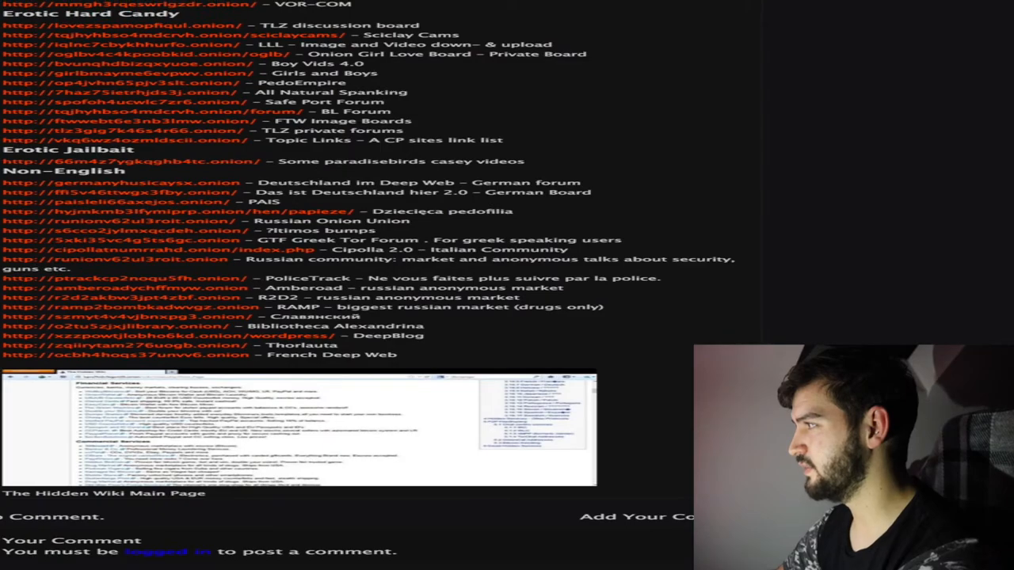
scroll("down", 3)
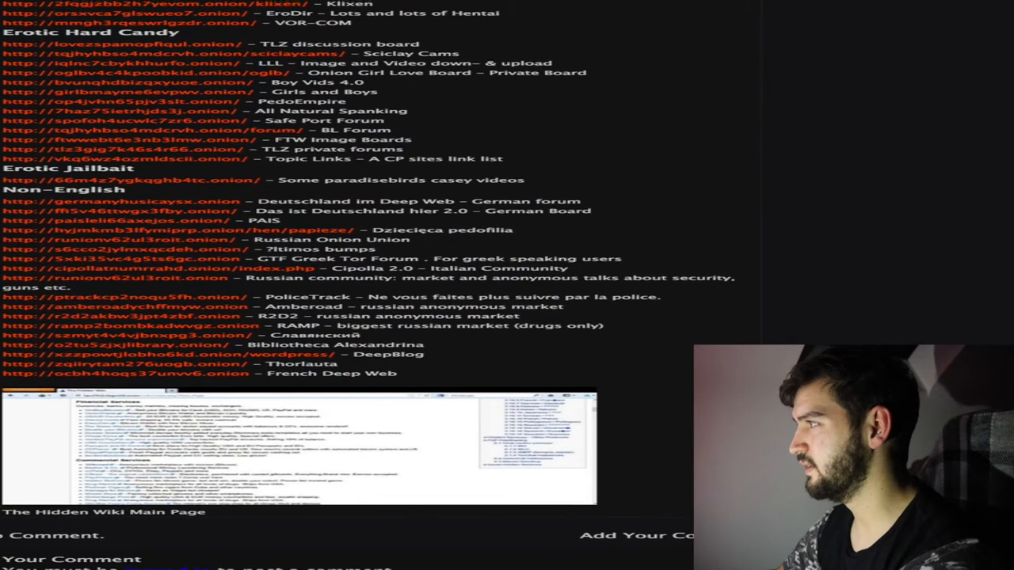
scroll("down", 3)
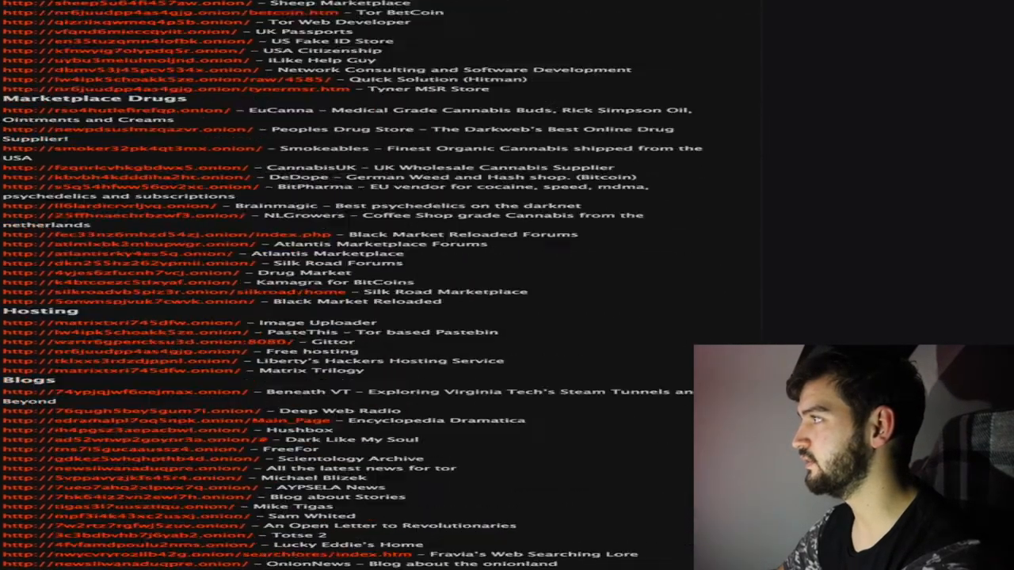
scroll("up", 3)
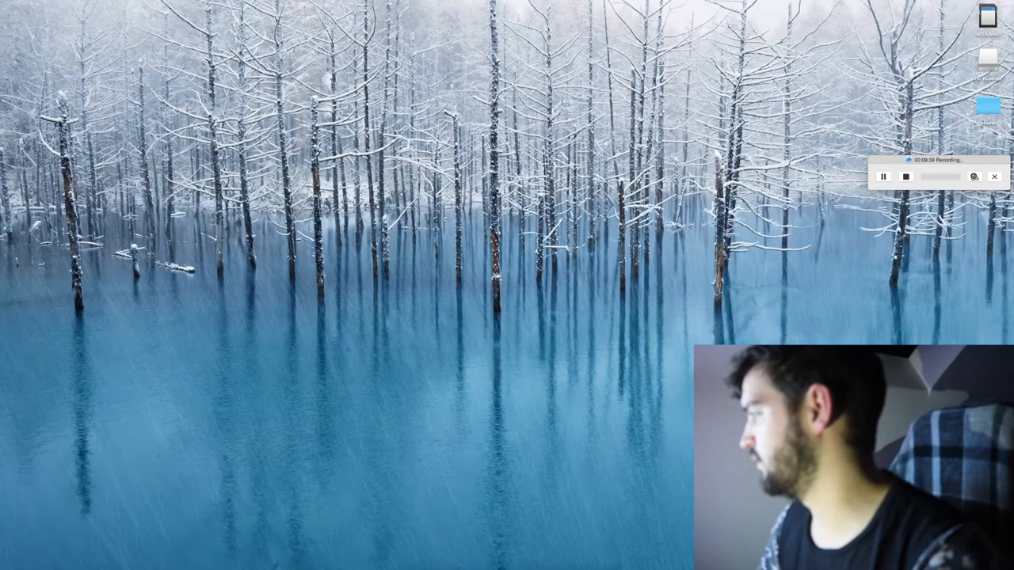
Reveal the Dock and launch Launchpad to show all installed applications.
right_click(568, 552)
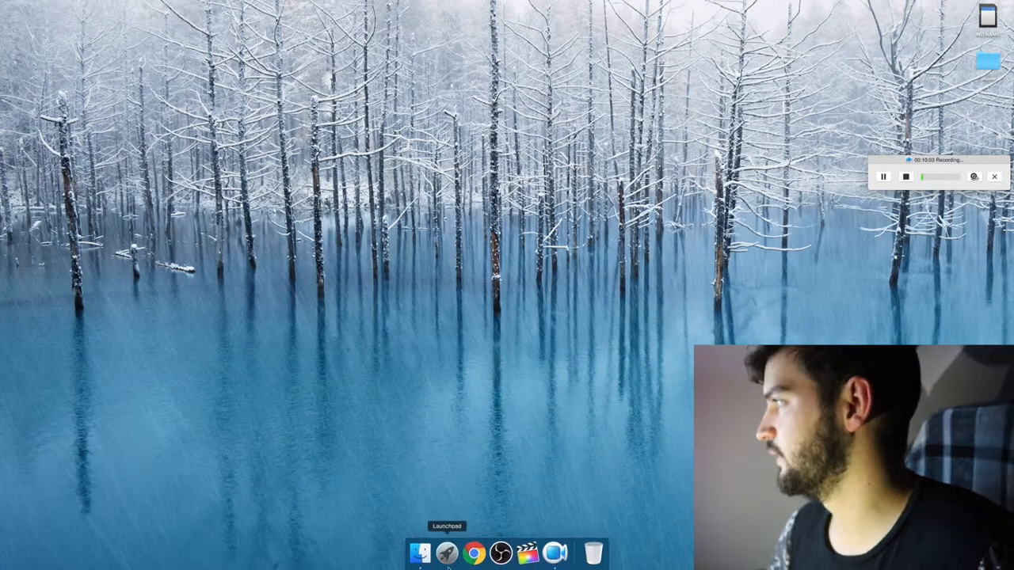
left_click(447, 552)
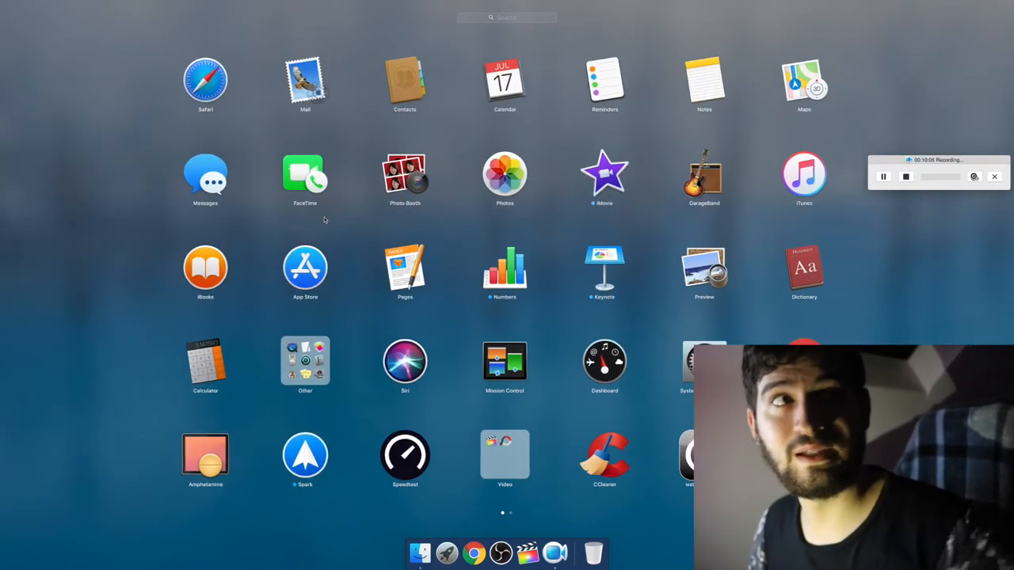